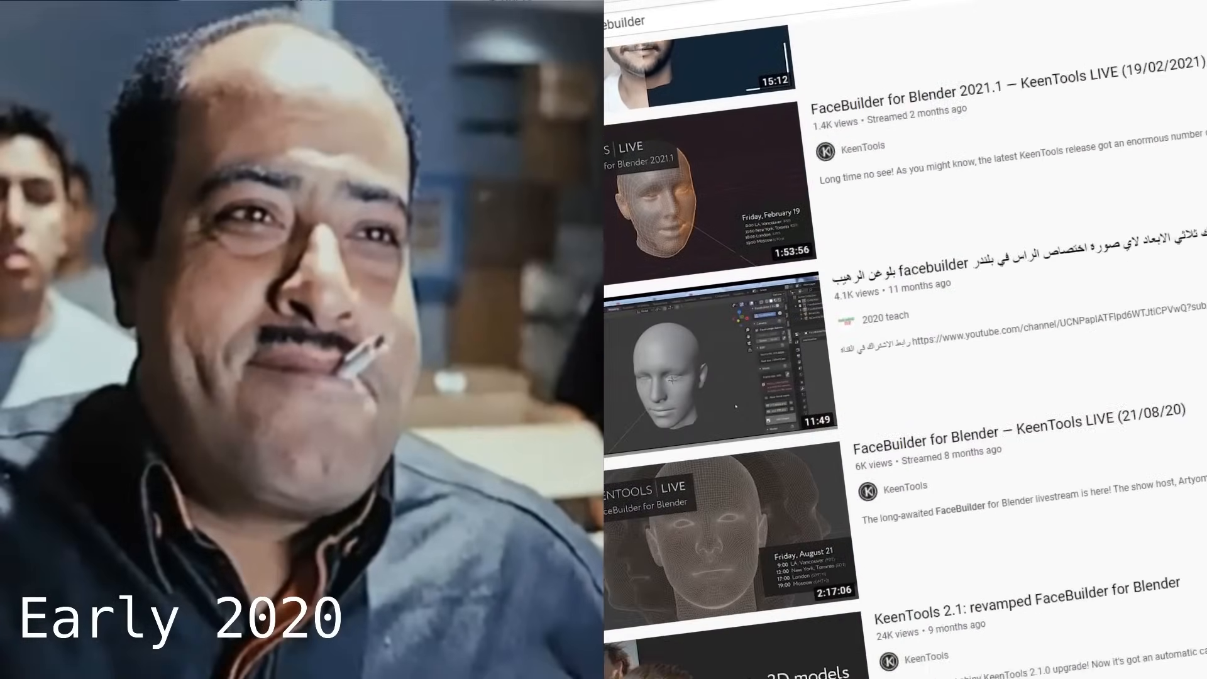
Scroll the Avatar SDK homepage down to view the AI-powered 3D Avatars offer.
scroll("down", 3)
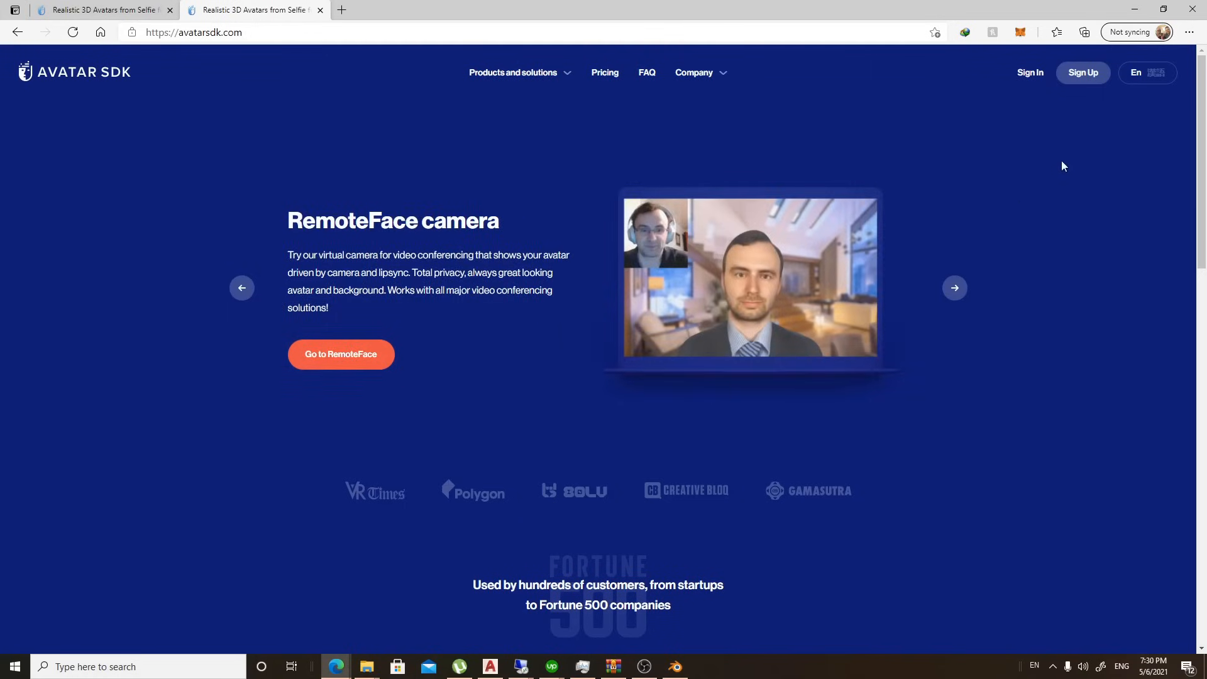
mouse_move(1136, 82)
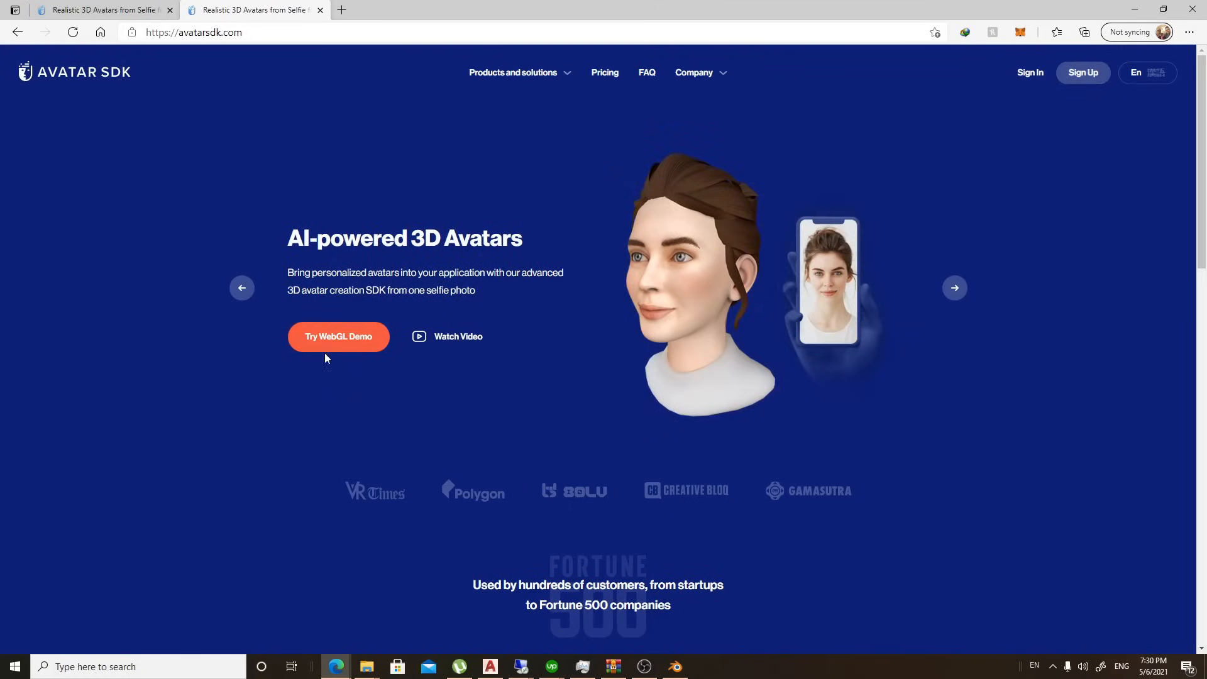
Open the WebGL demo, upload the smiling portrait PNG, and pick the Head 2.0 avatar type.
left_click(954, 288)
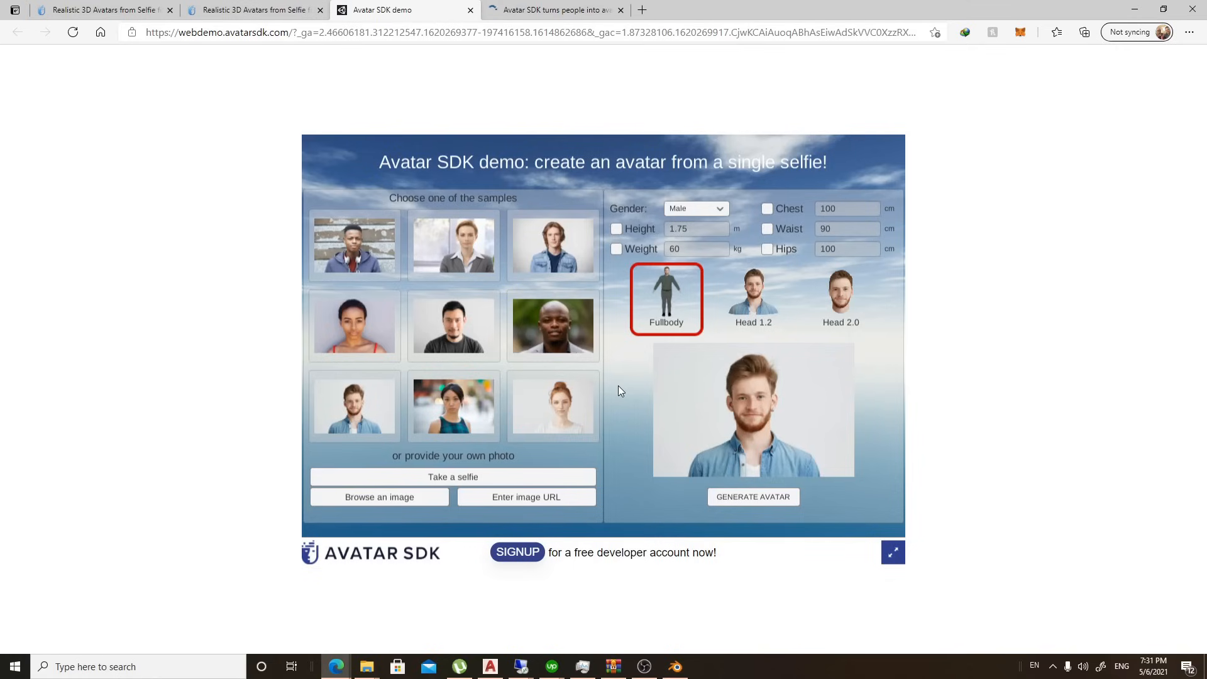
mouse_move(620, 396)
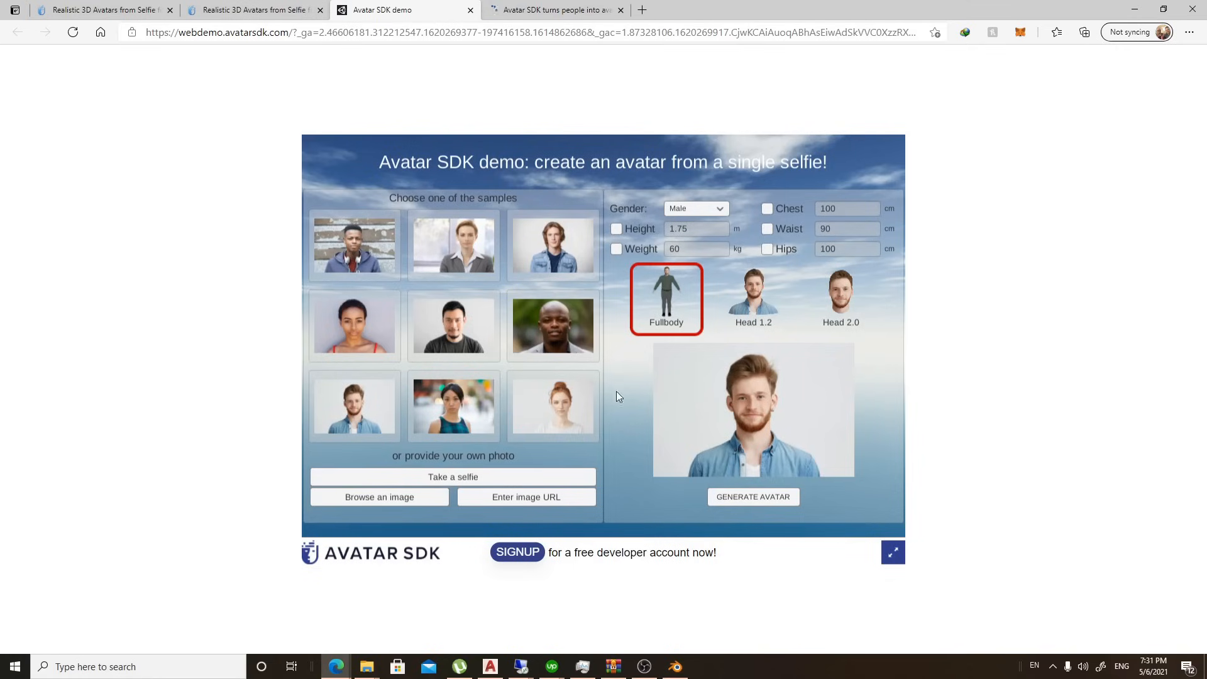
left_click(378, 497)
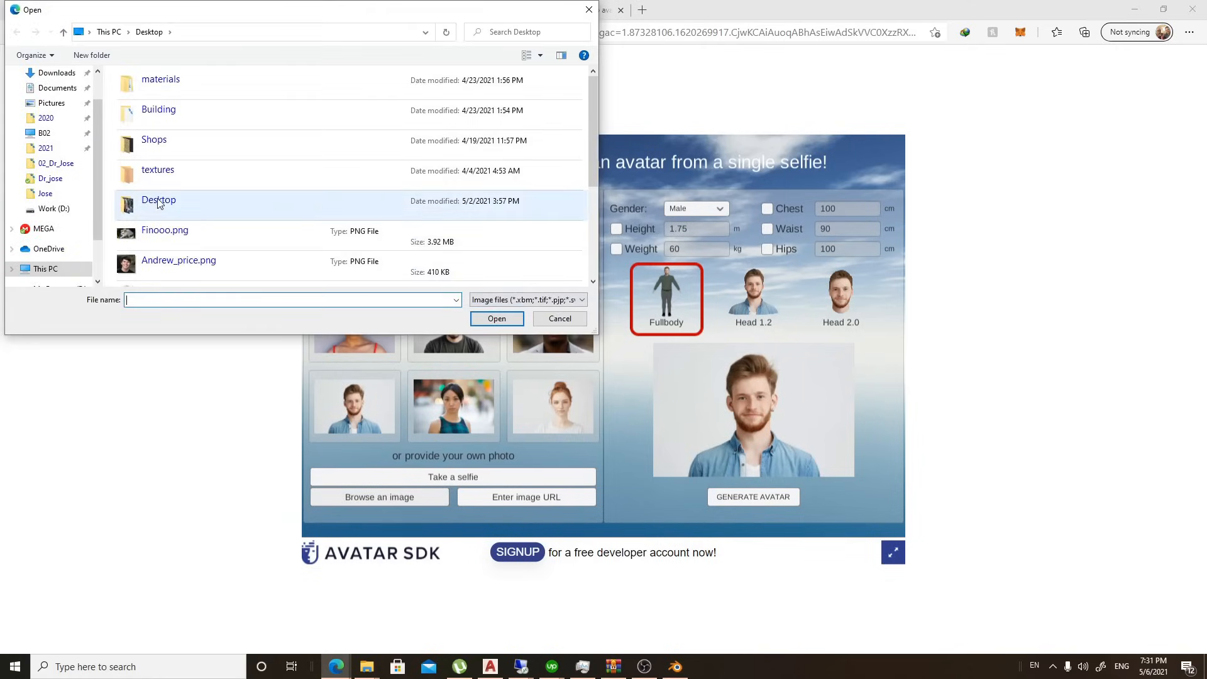
left_click(560, 319)
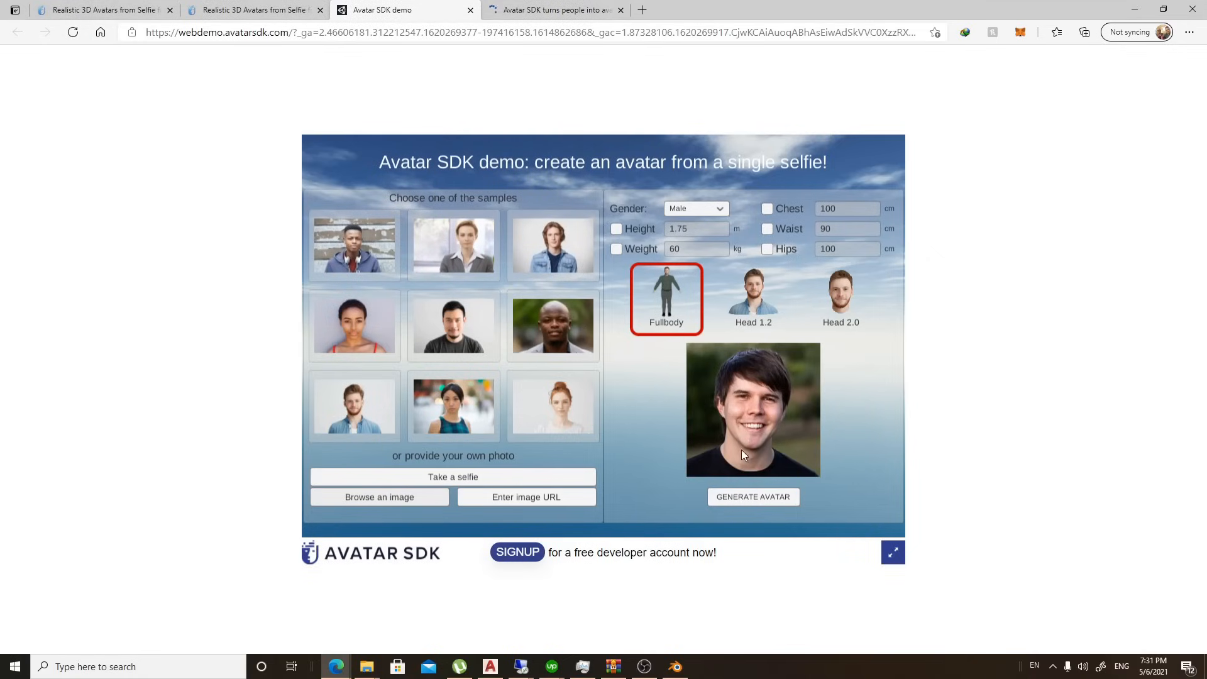
mouse_move(753, 438)
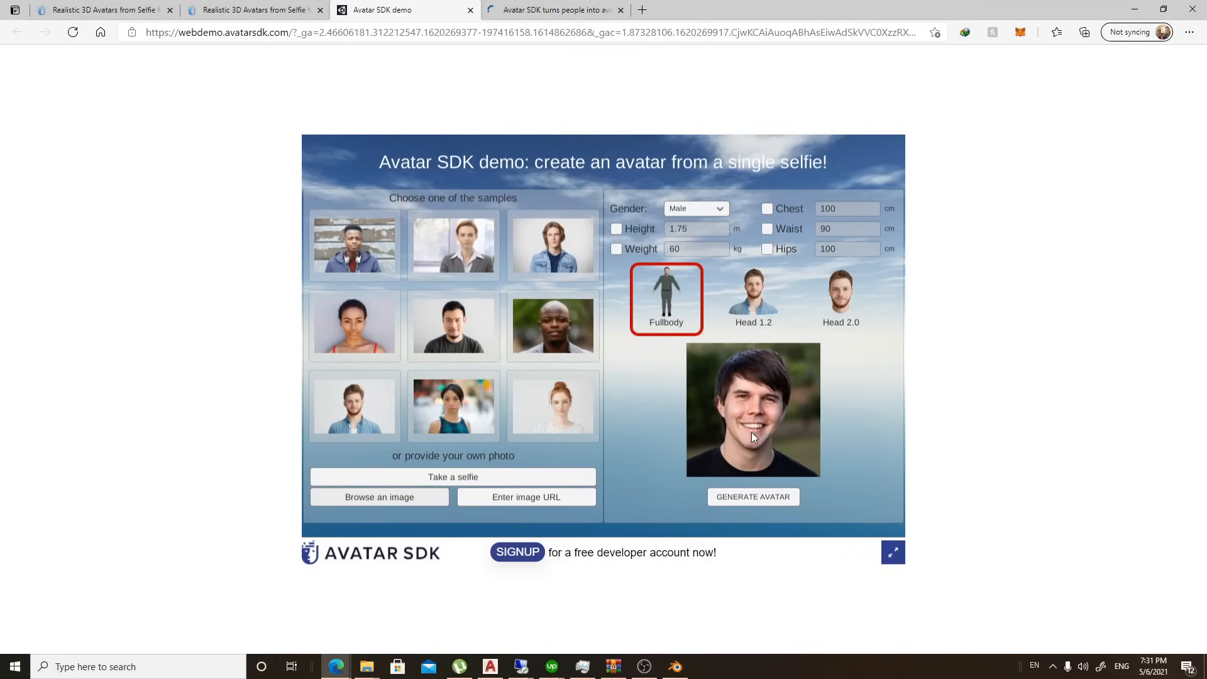
mouse_move(867, 412)
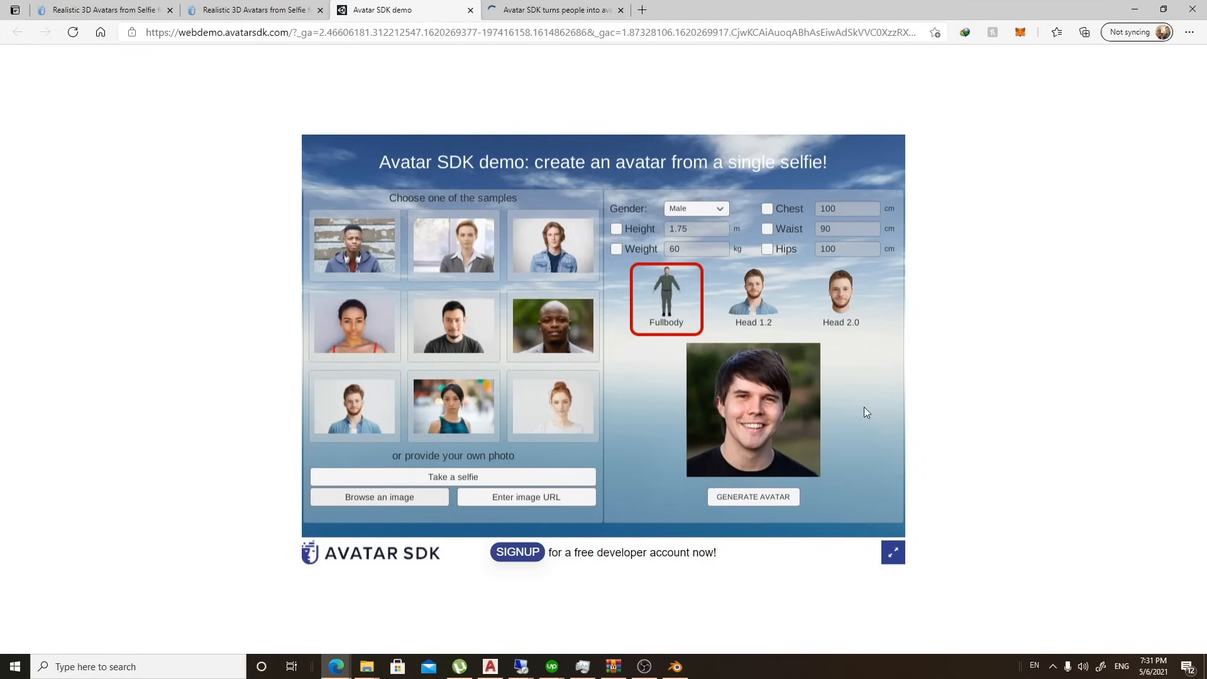
mouse_move(816, 432)
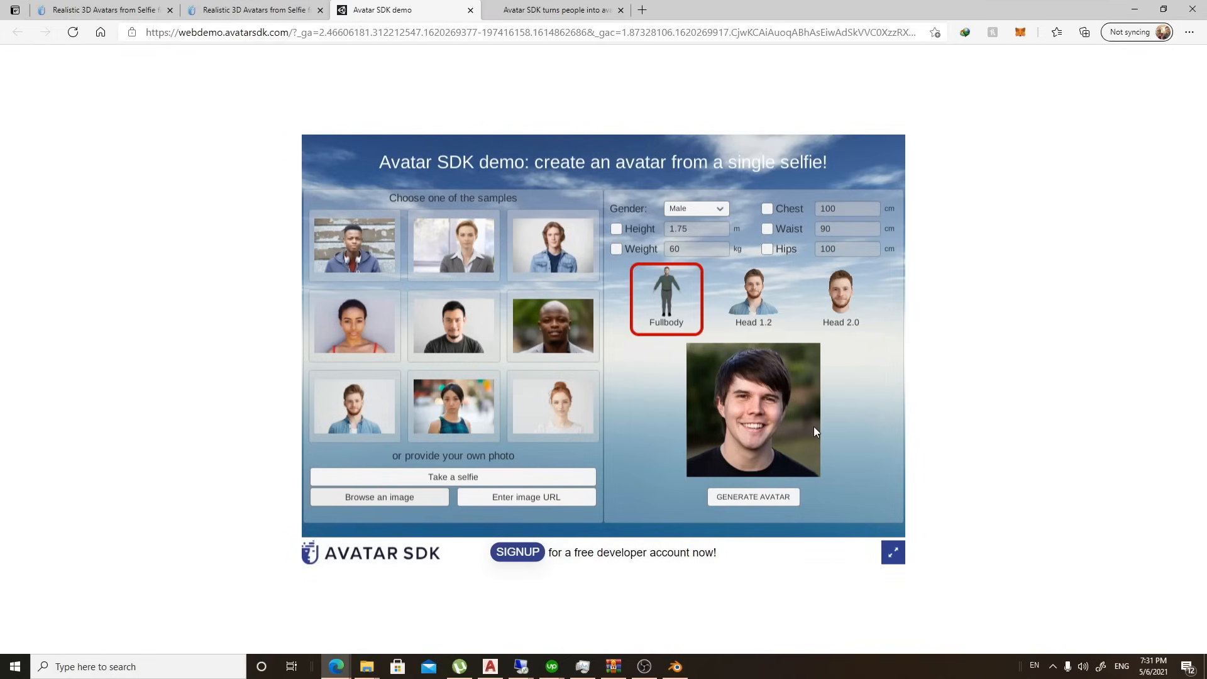
left_click(841, 292)
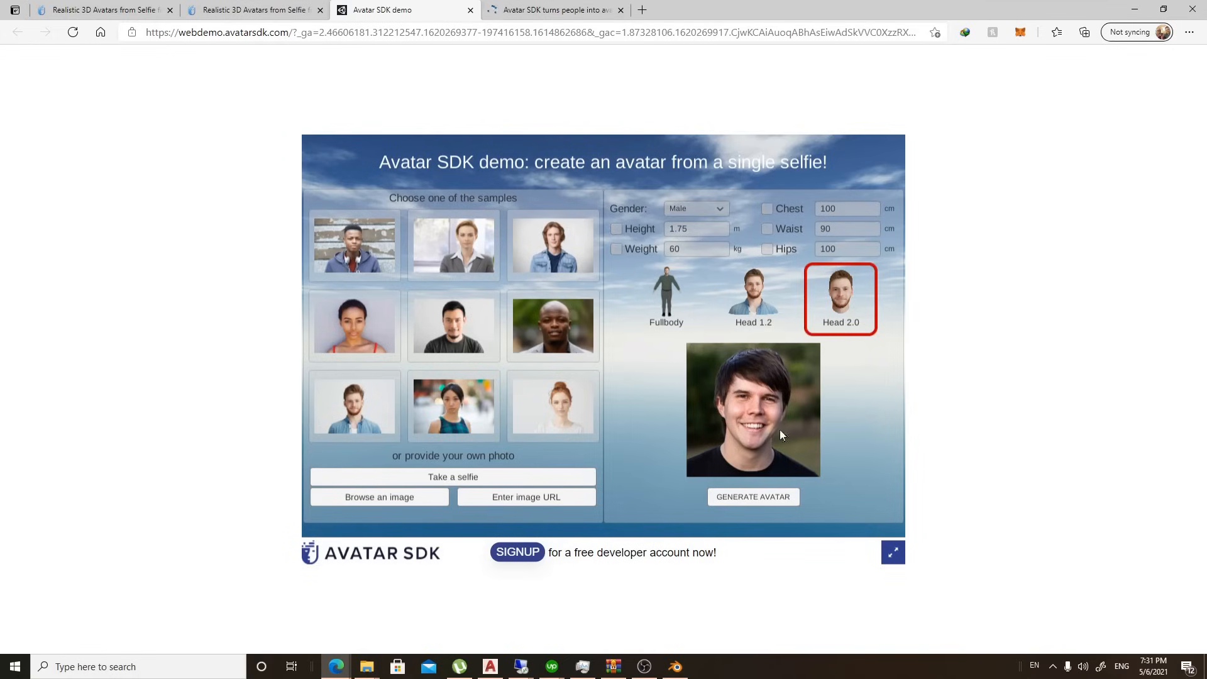
mouse_move(906, 397)
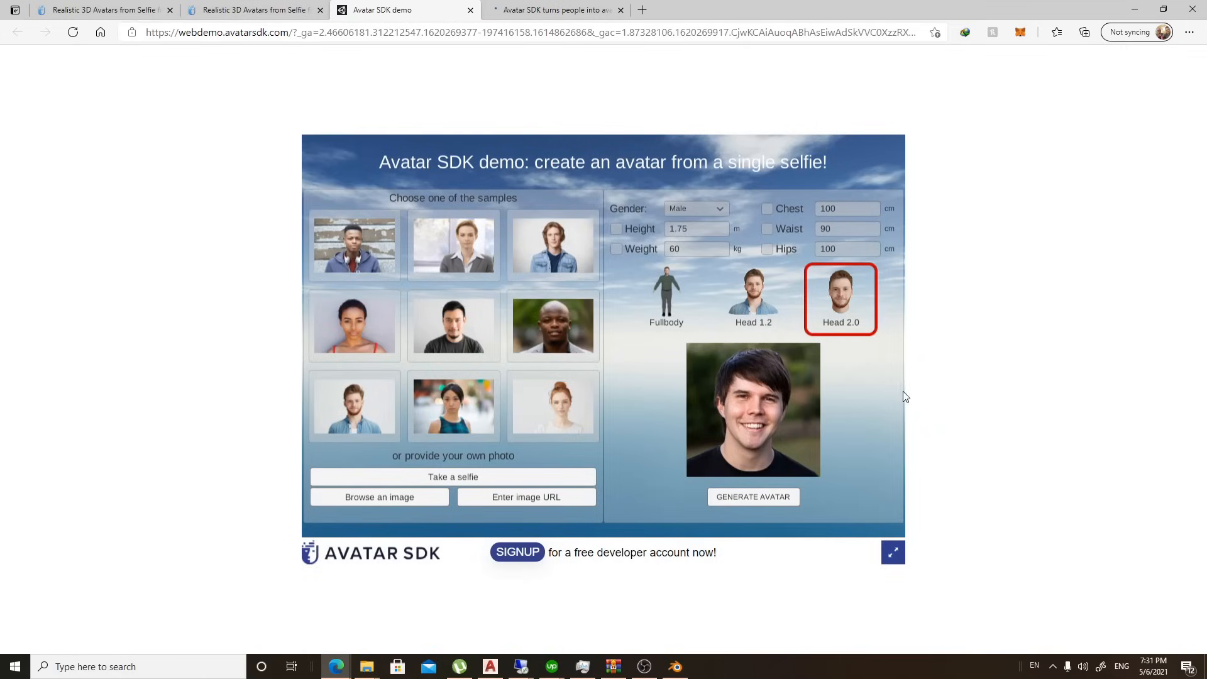
mouse_move(873, 443)
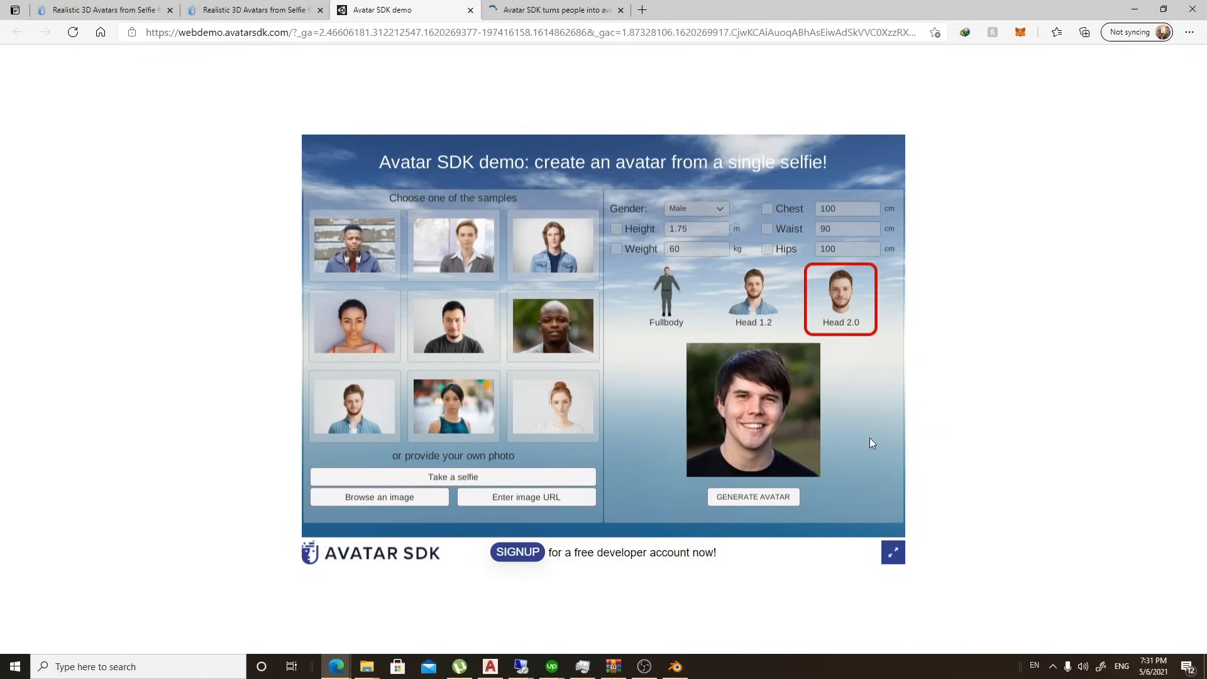
mouse_move(660, 449)
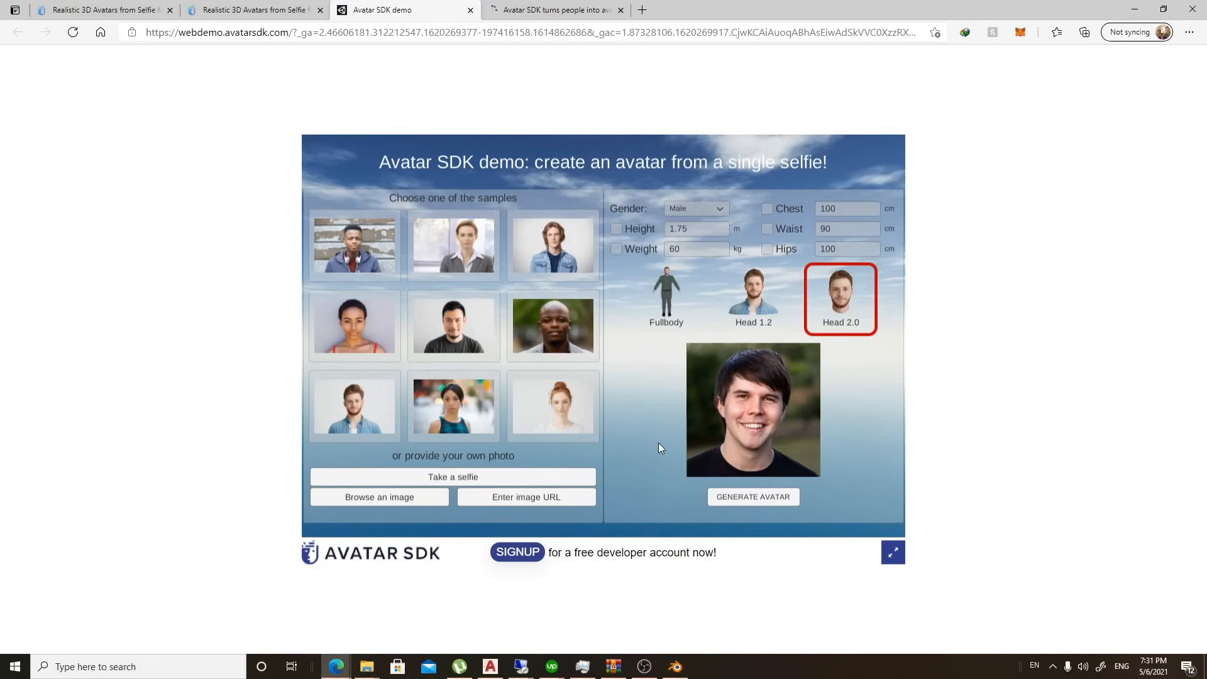
mouse_move(768, 517)
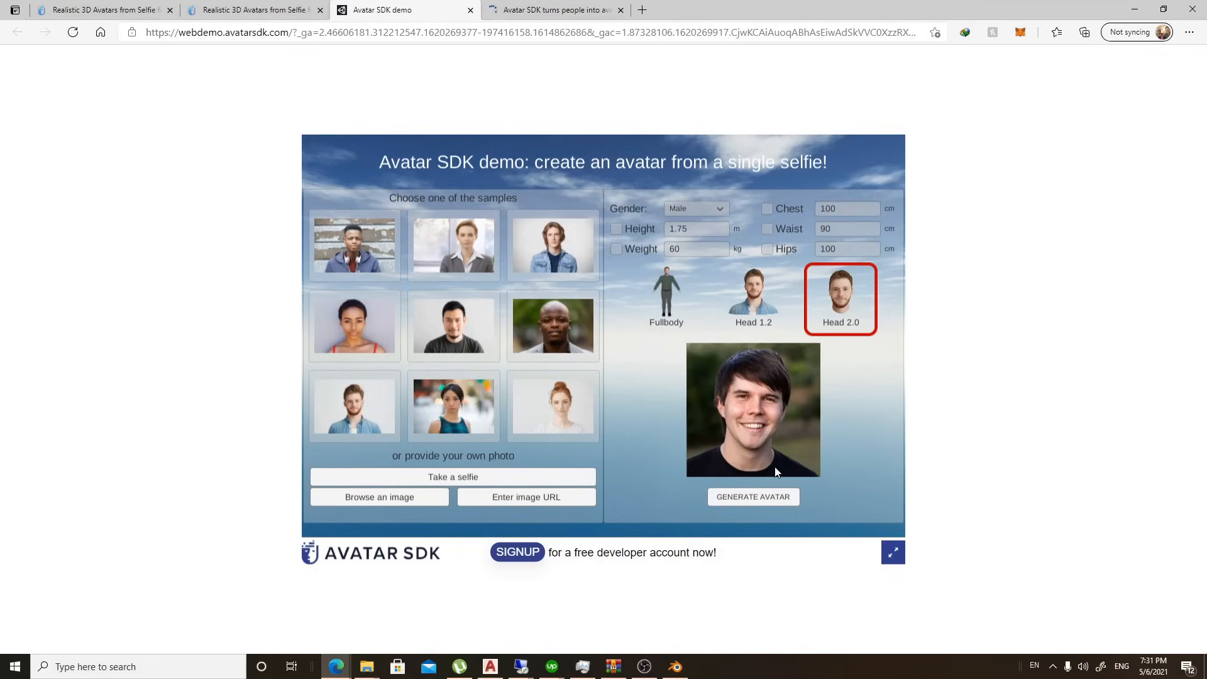
Generate the Head 2.0 avatar from the portrait and wait for the smiling 3D head.
left_click(752, 497)
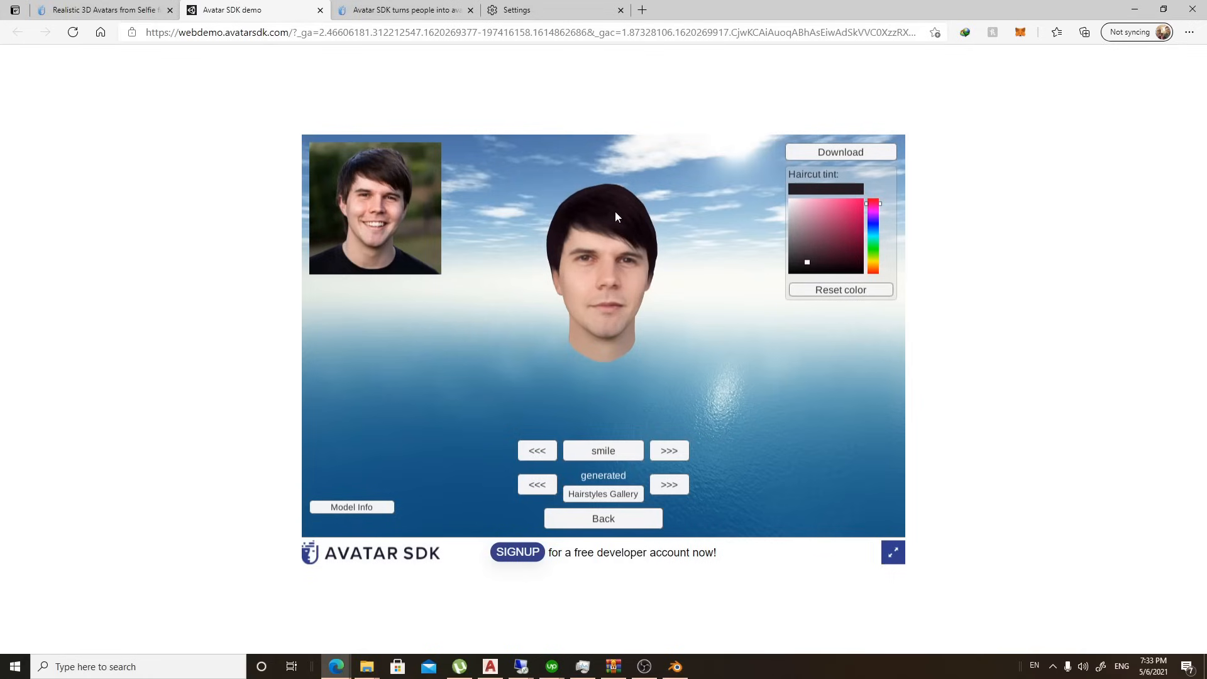
mouse_move(582, 231)
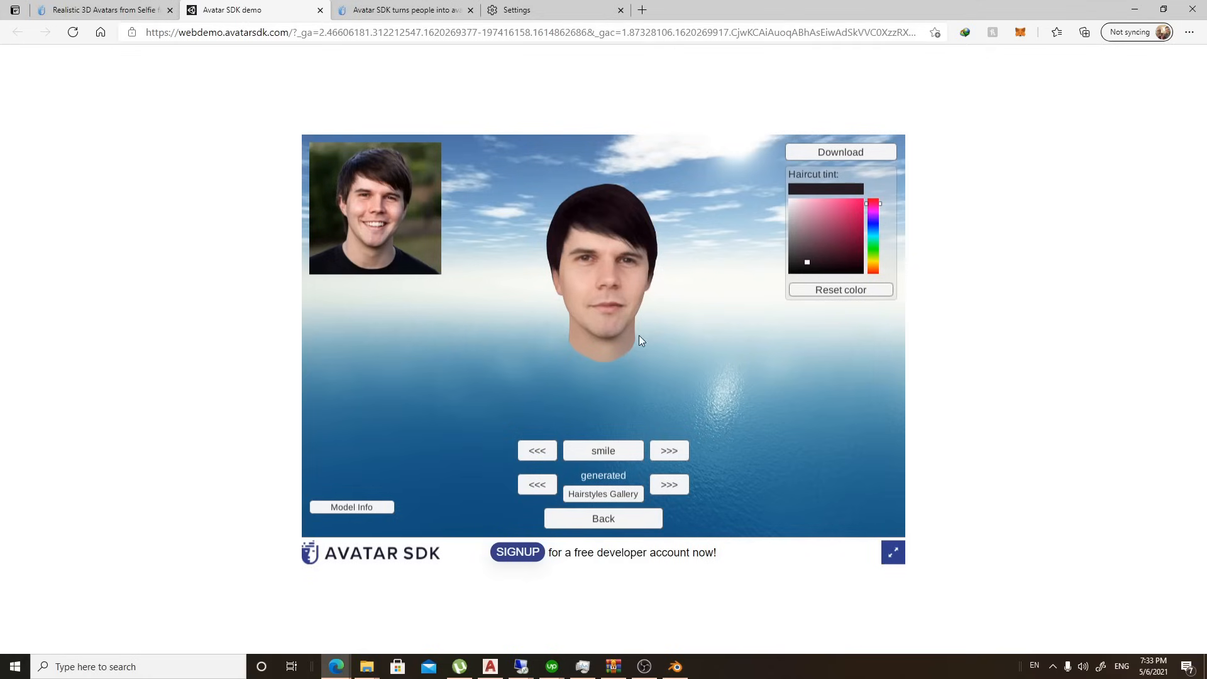
mouse_move(748, 300)
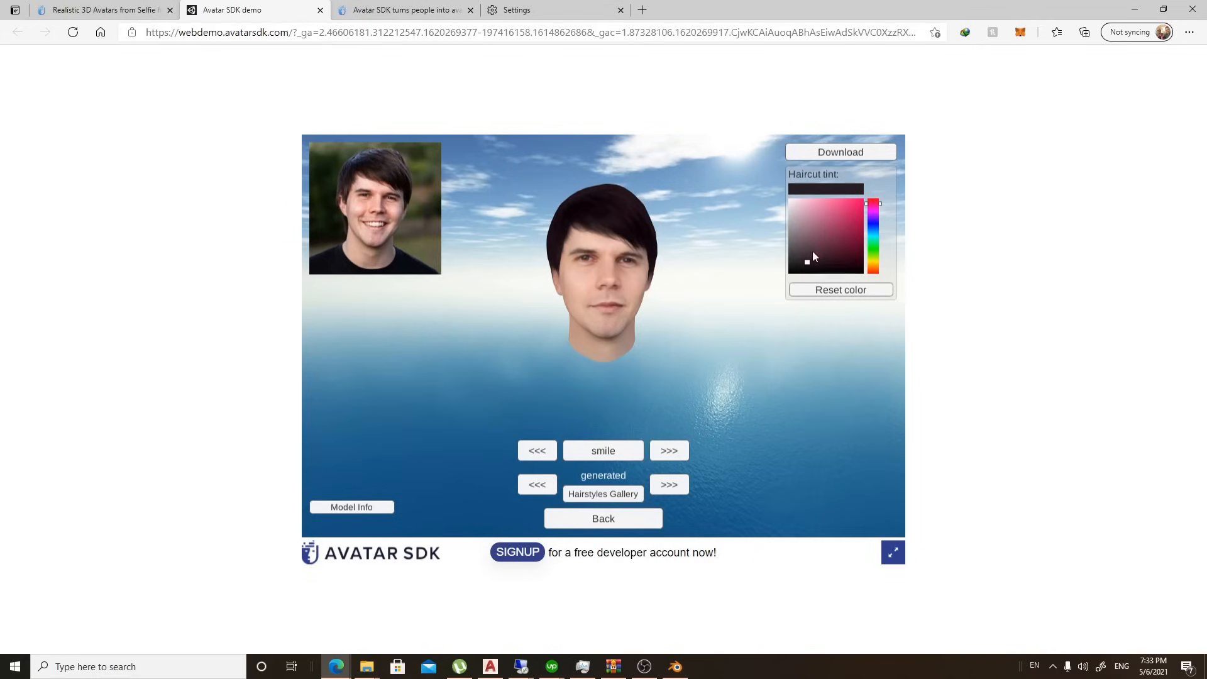
mouse_move(370, 159)
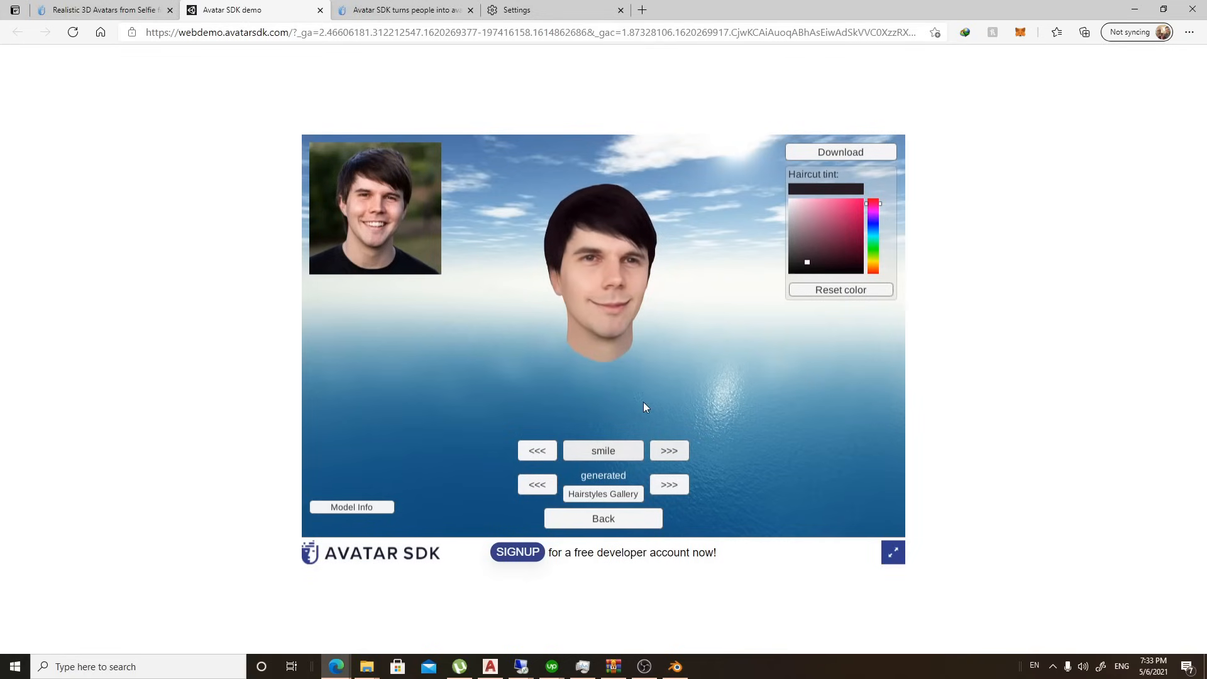
Cycle the head through blink, kiss and puff, then try downloading the model.
left_click(668, 451)
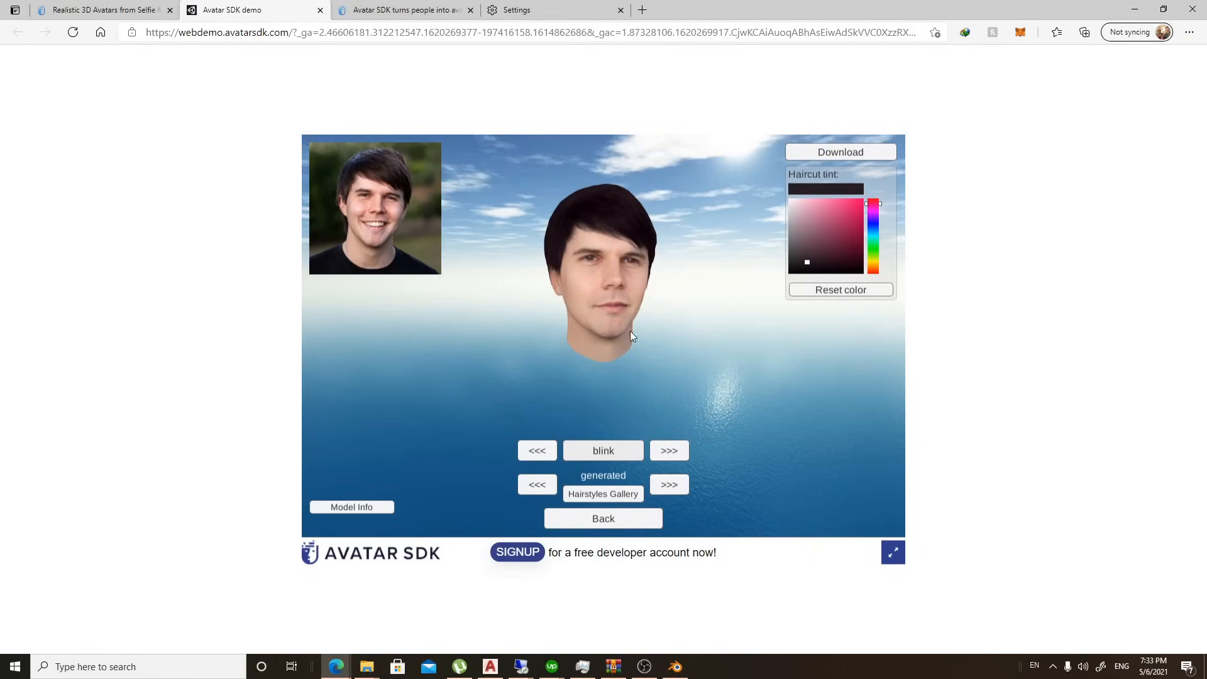
left_click(668, 451)
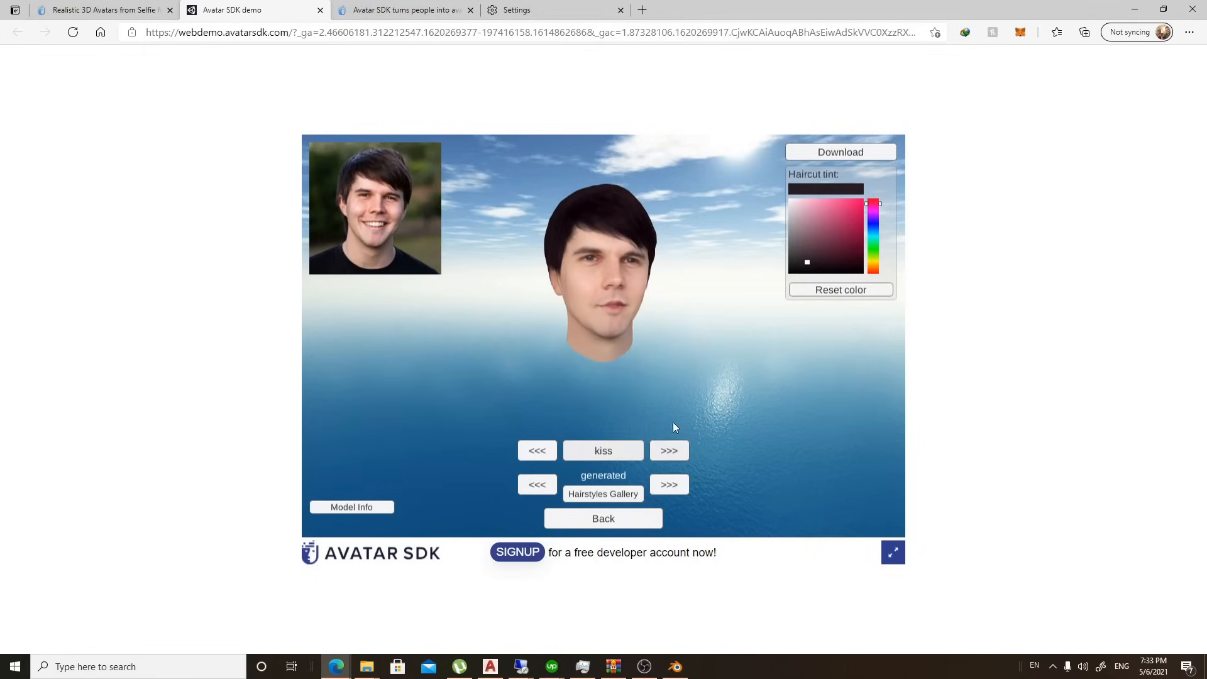
left_click(669, 450)
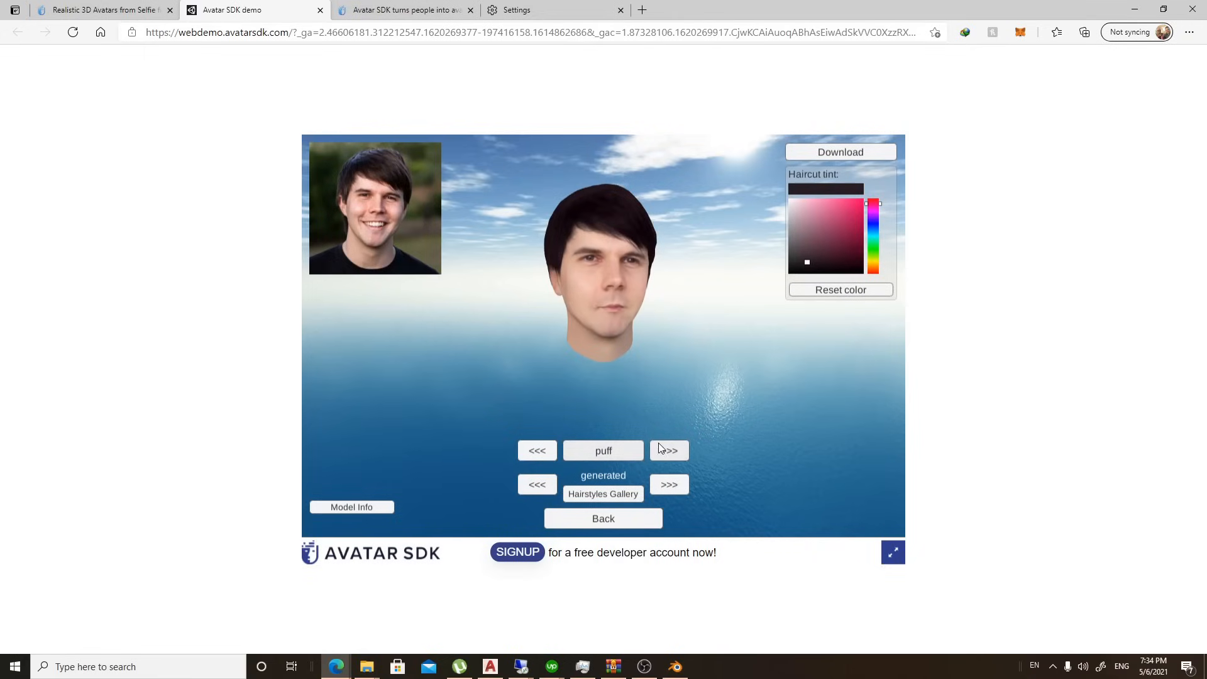
left_click(841, 152)
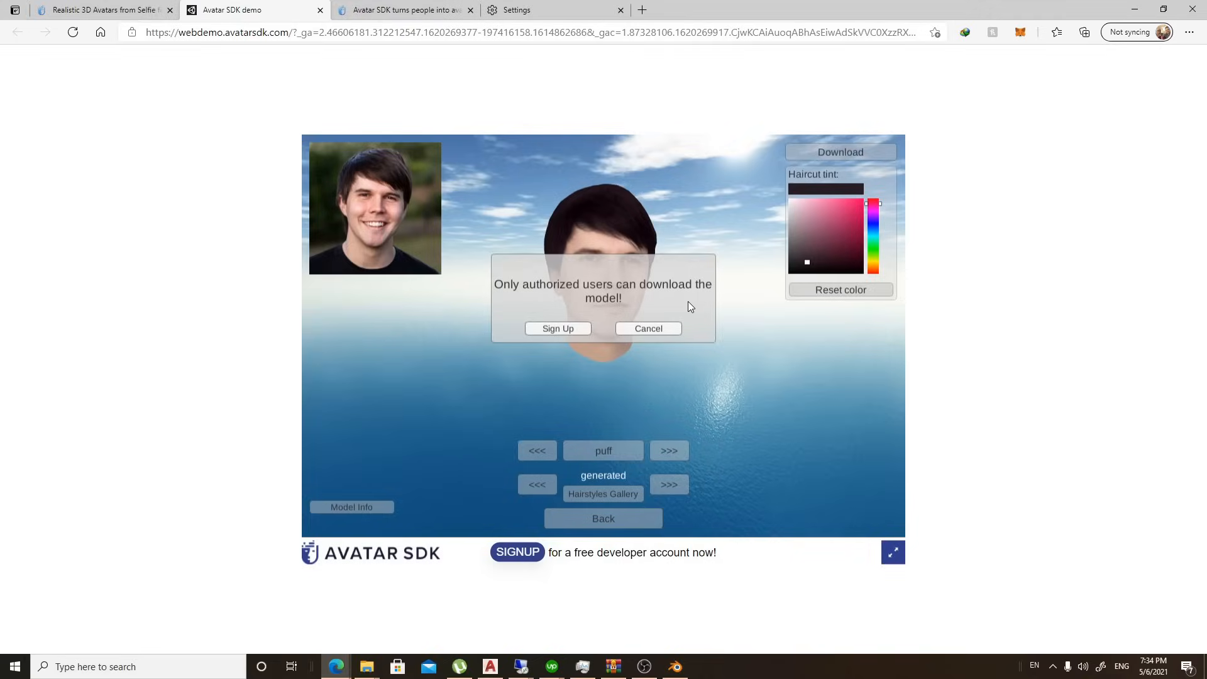
mouse_move(558, 329)
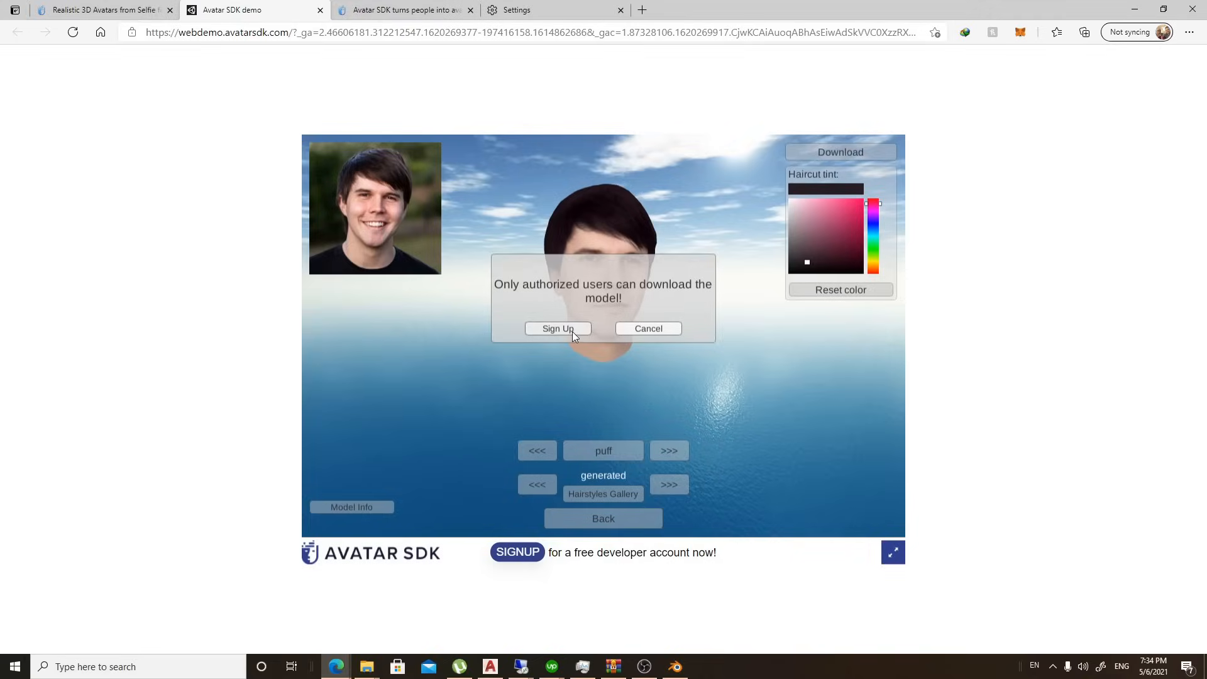
left_click(558, 329)
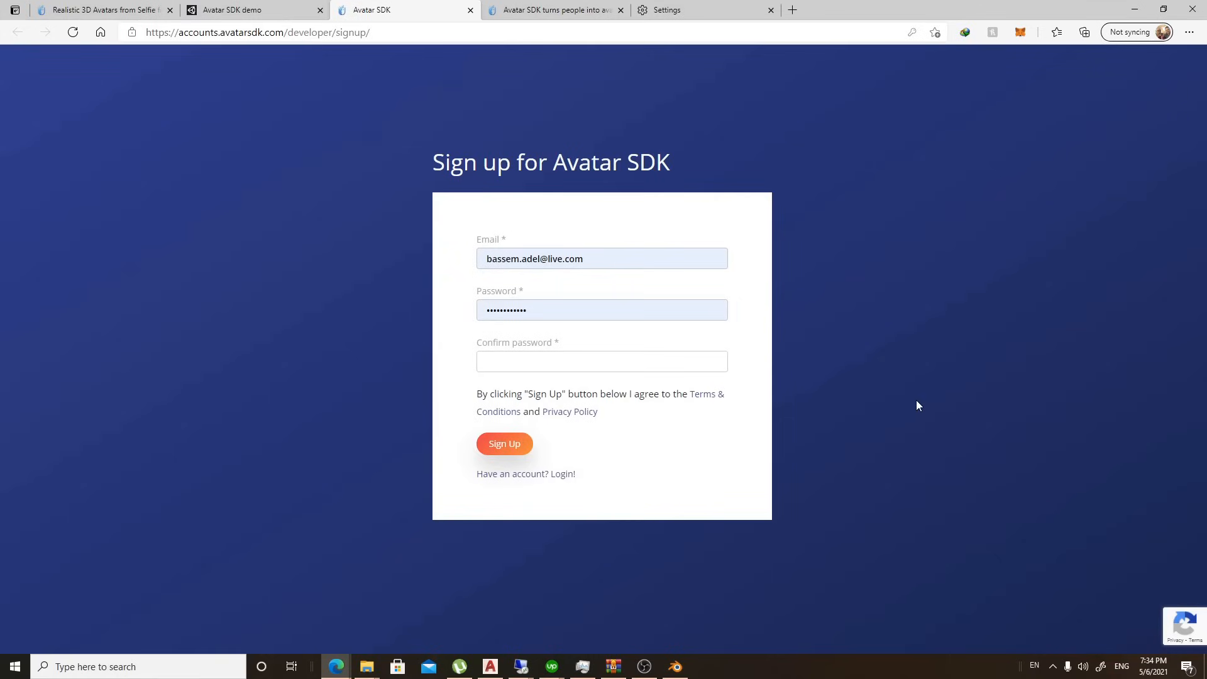
mouse_move(534, 466)
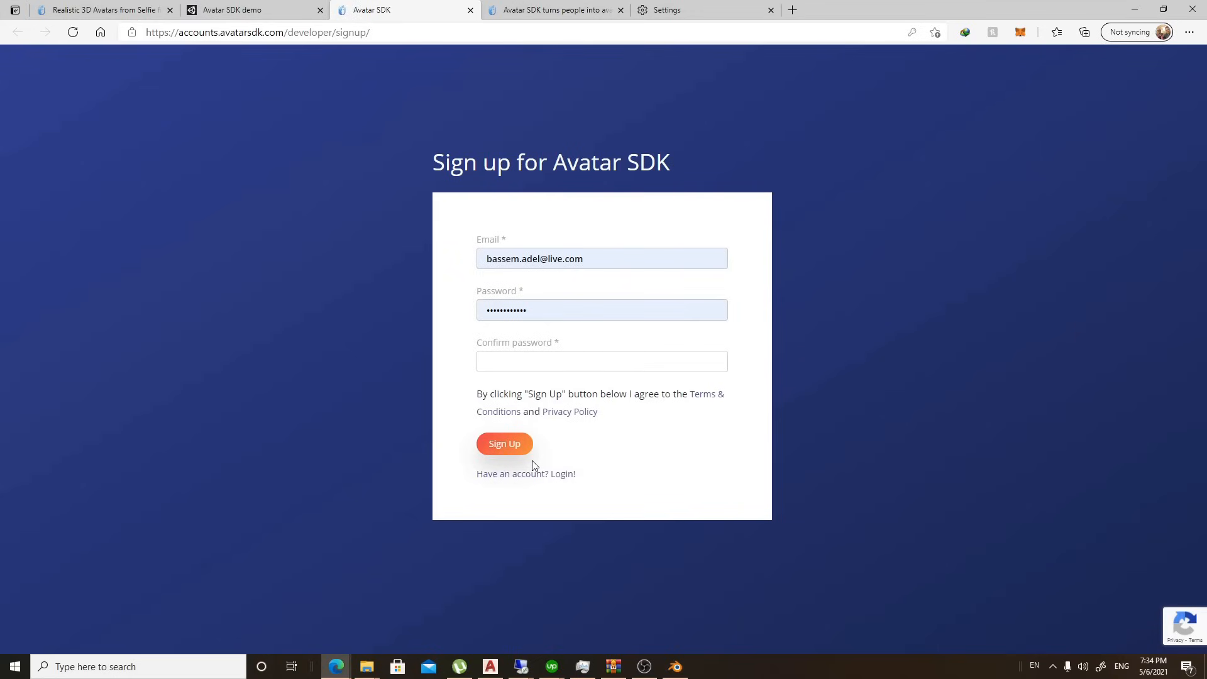
mouse_move(493, 331)
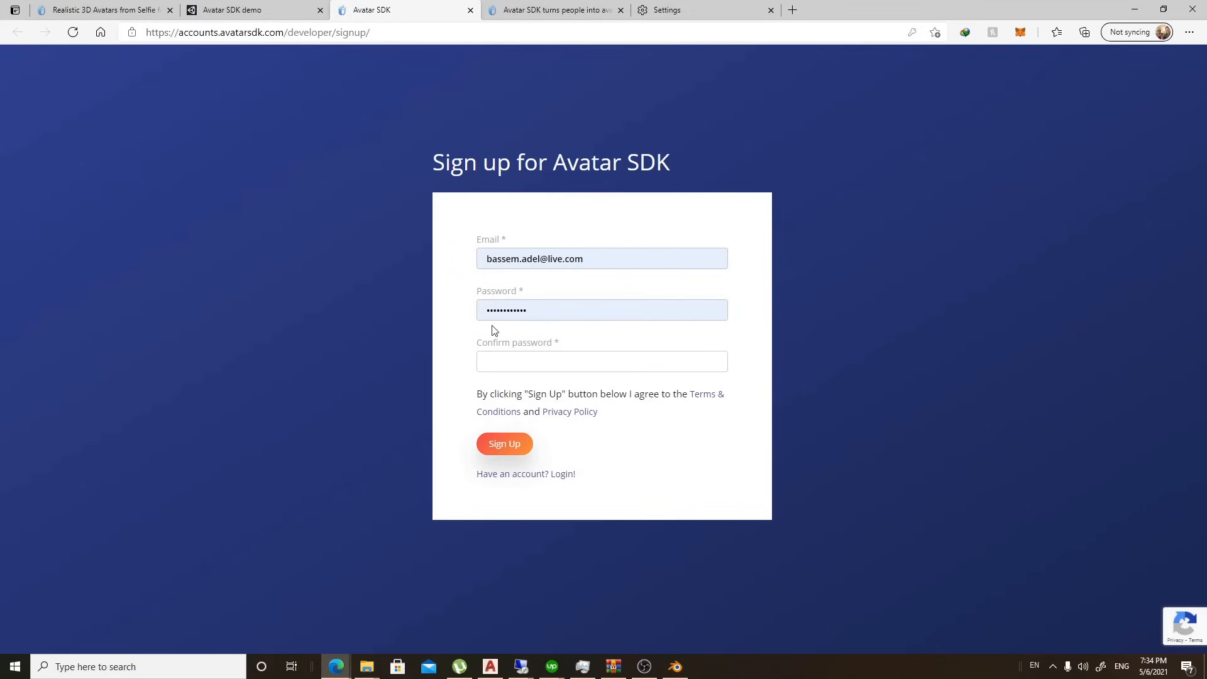
mouse_move(510, 272)
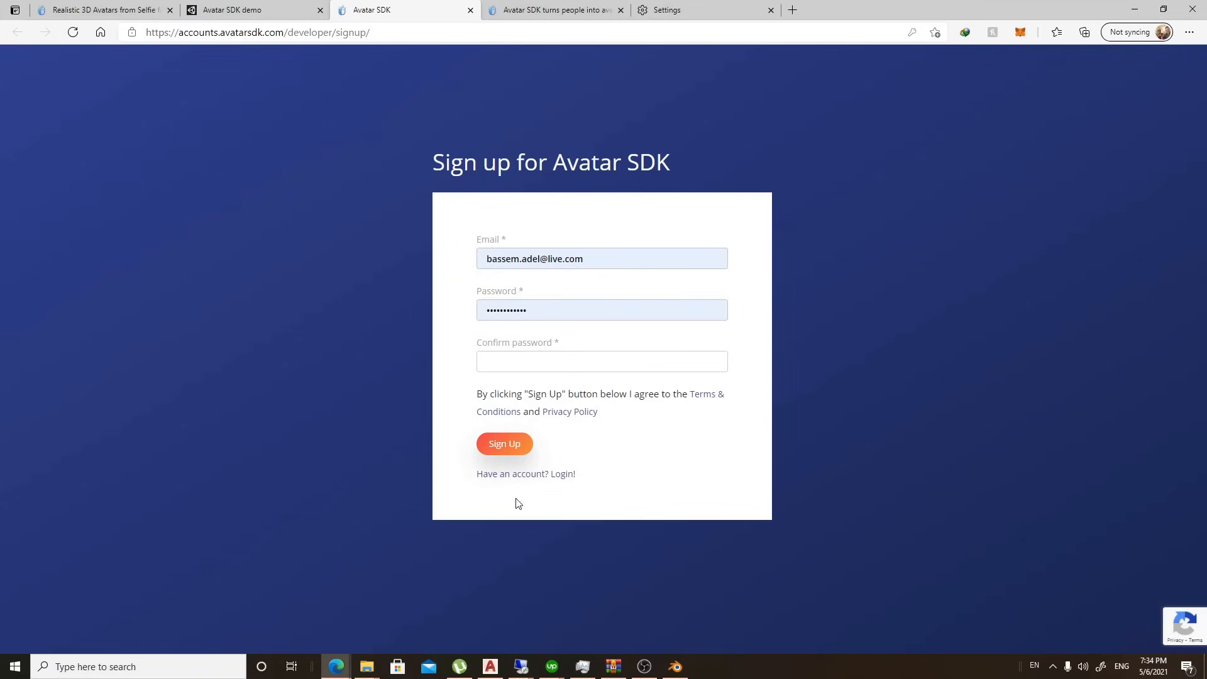
mouse_move(540, 486)
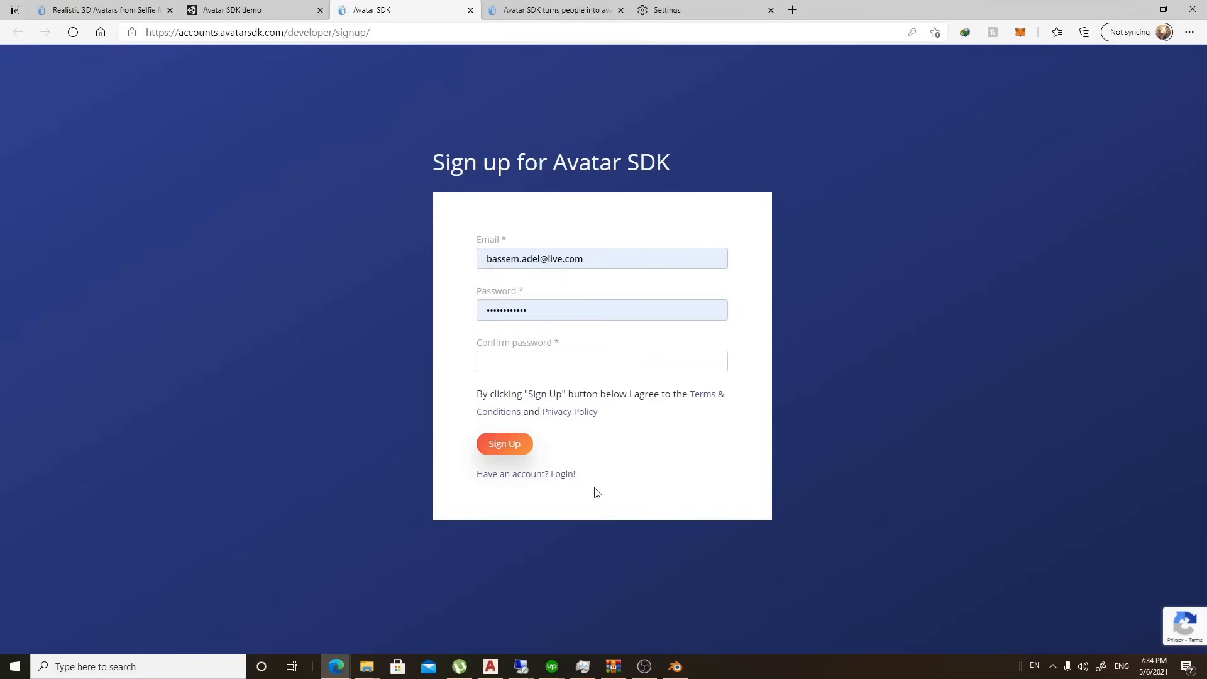
left_click(563, 474)
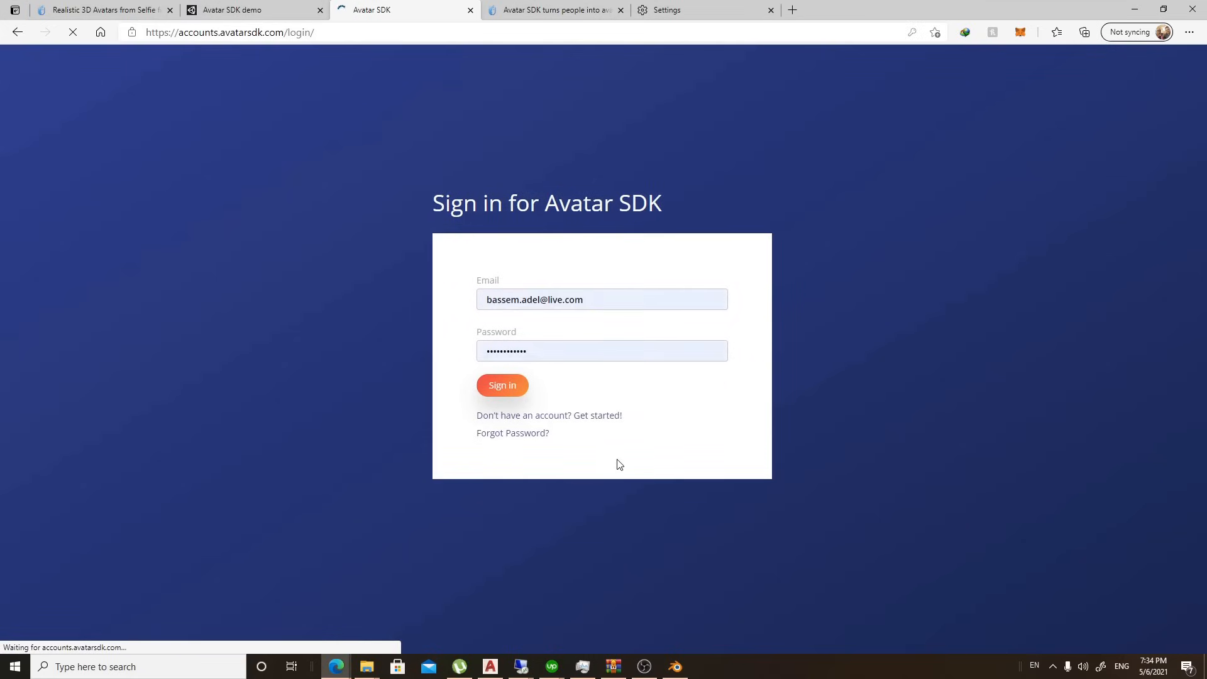
mouse_move(782, 493)
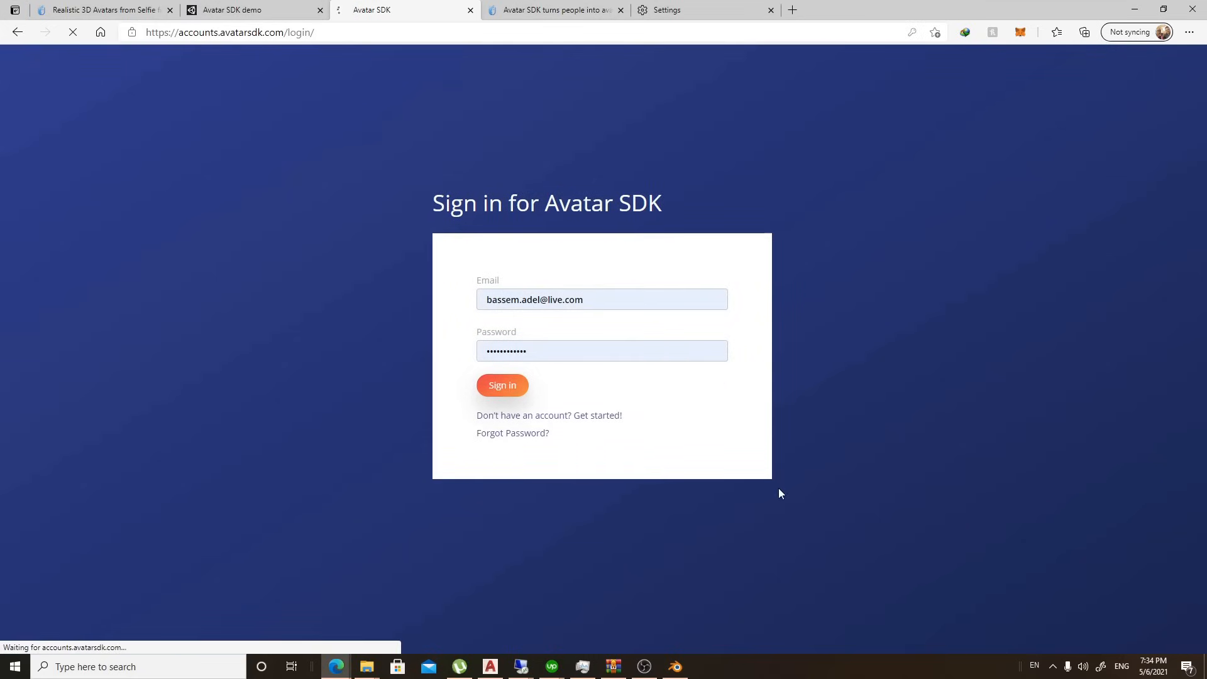
left_click(501, 385)
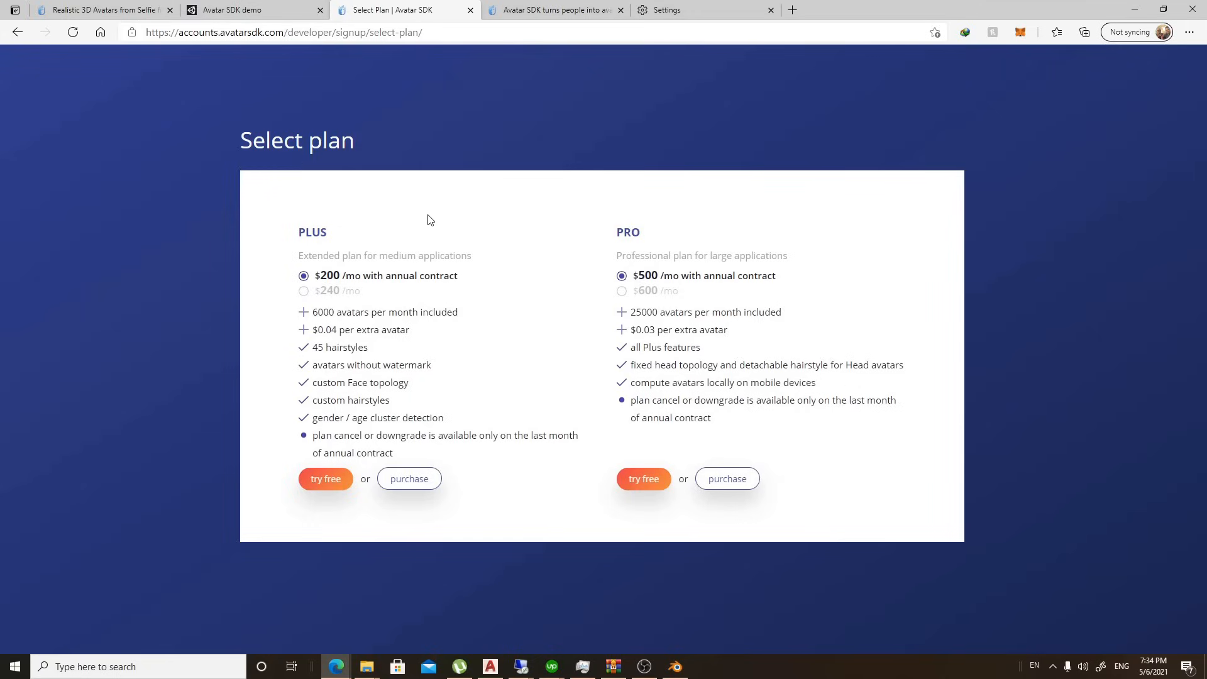
mouse_move(470, 10)
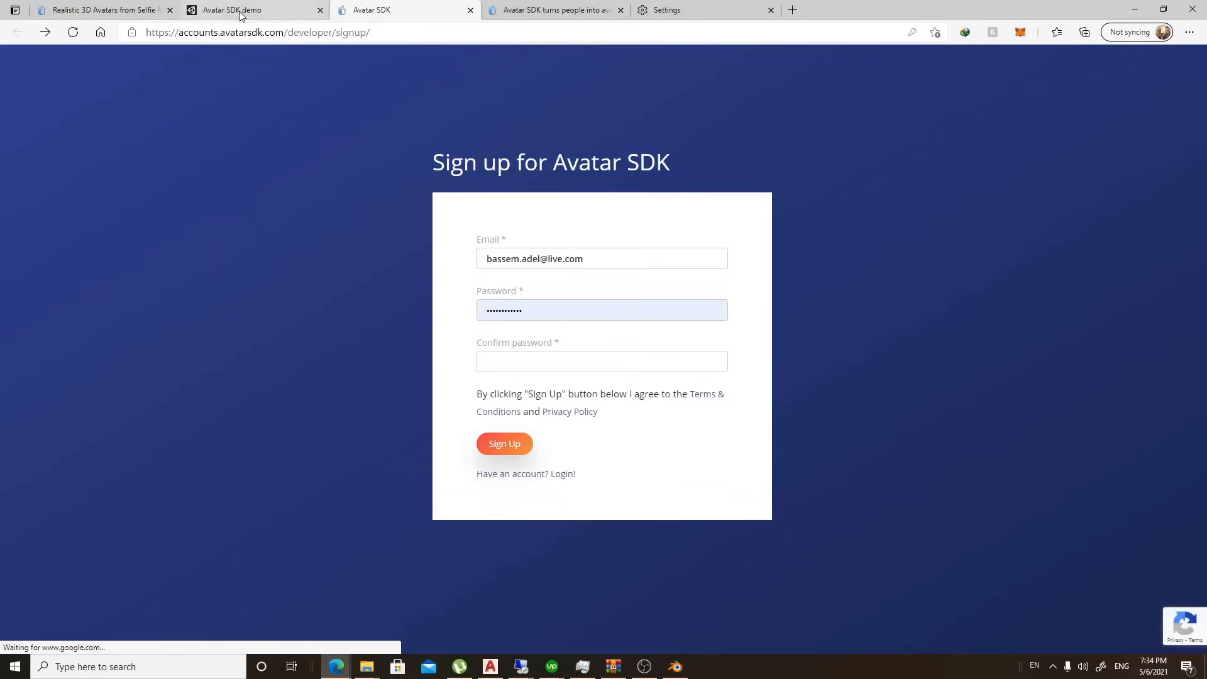
Return to the avatar demo tab and download the generated head model.
left_click(231, 10)
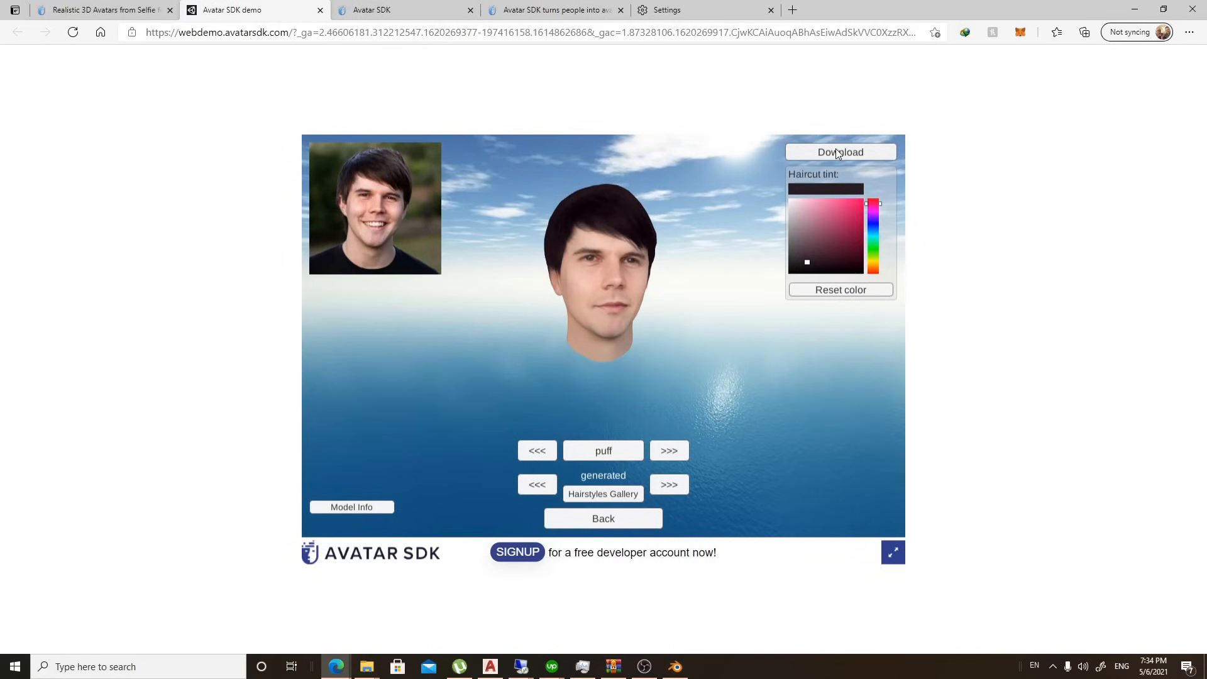
left_click(840, 152)
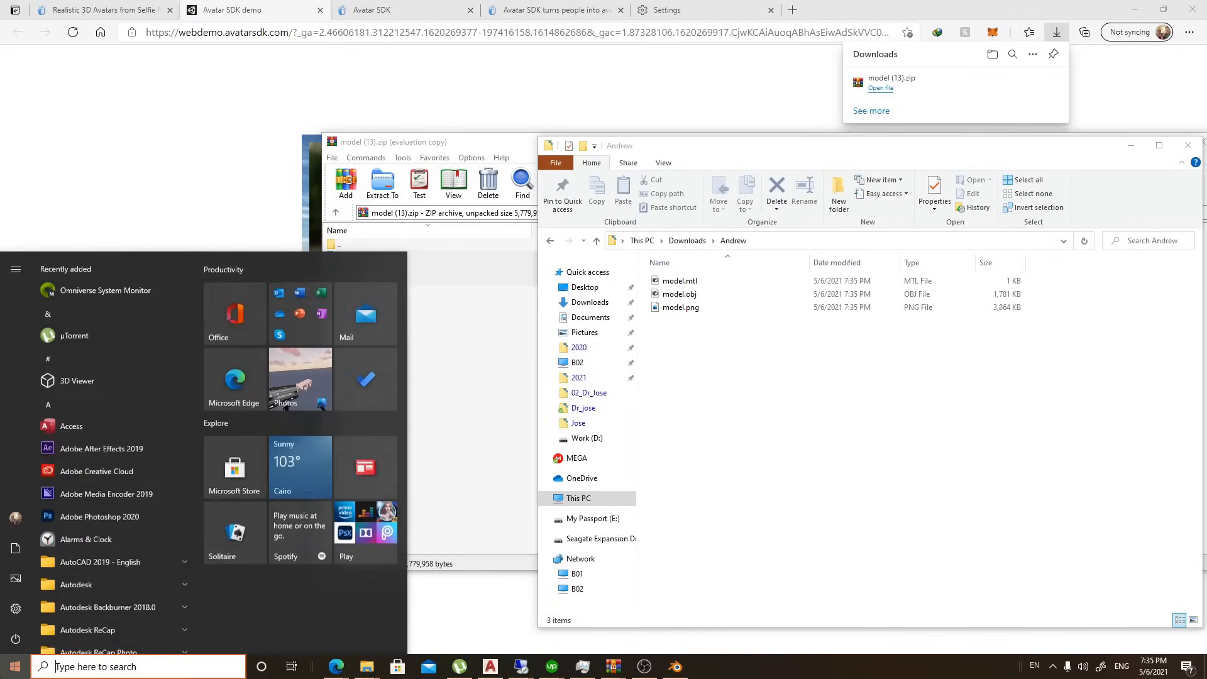
Launch Blender, dismiss its splash screen, and switch back to the browser.
left_click(673, 667)
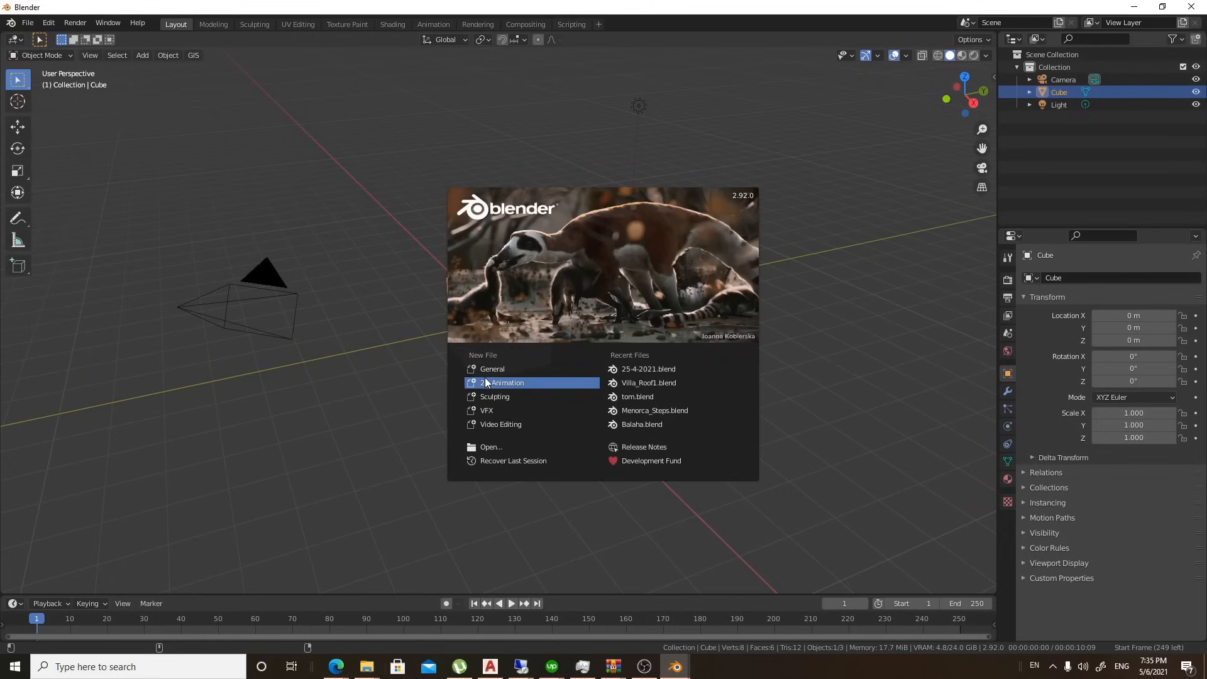
mouse_move(884, 343)
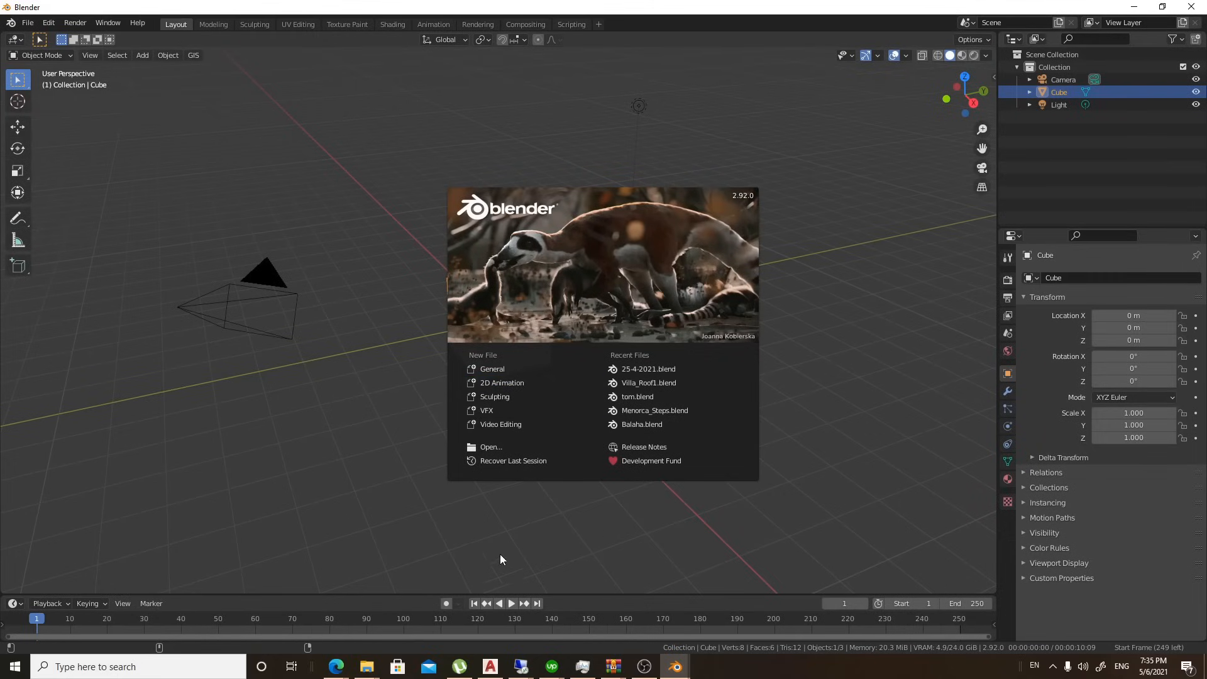
left_click(366, 667)
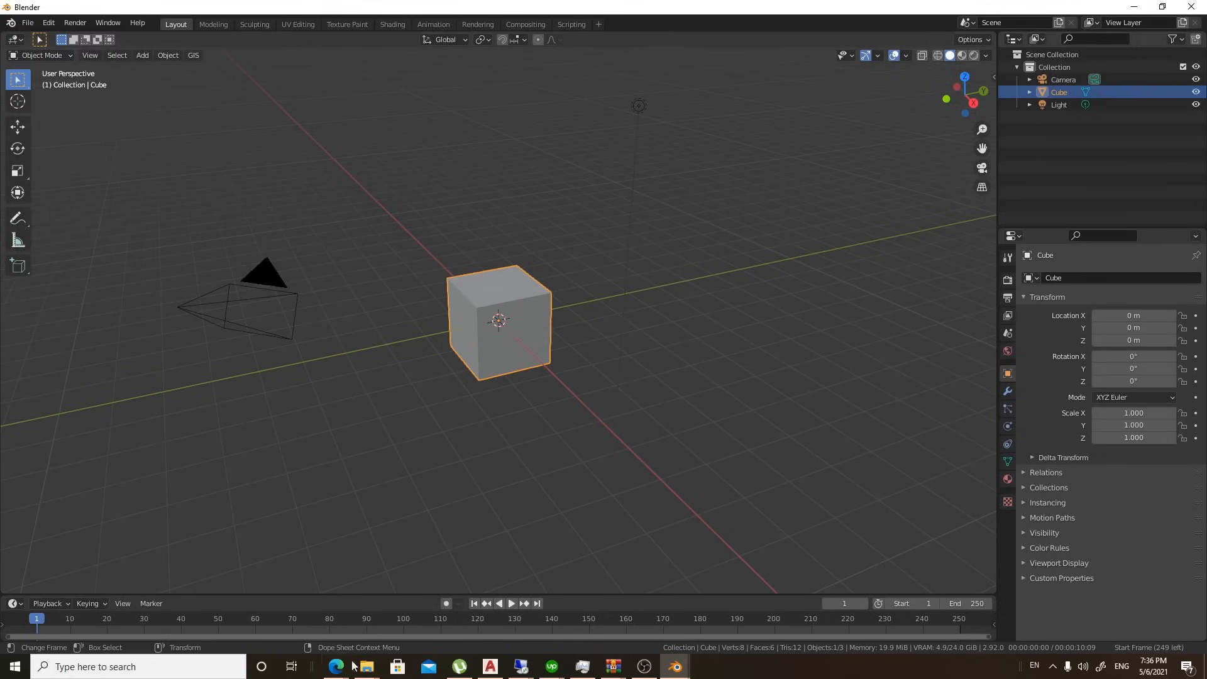
left_click(335, 666)
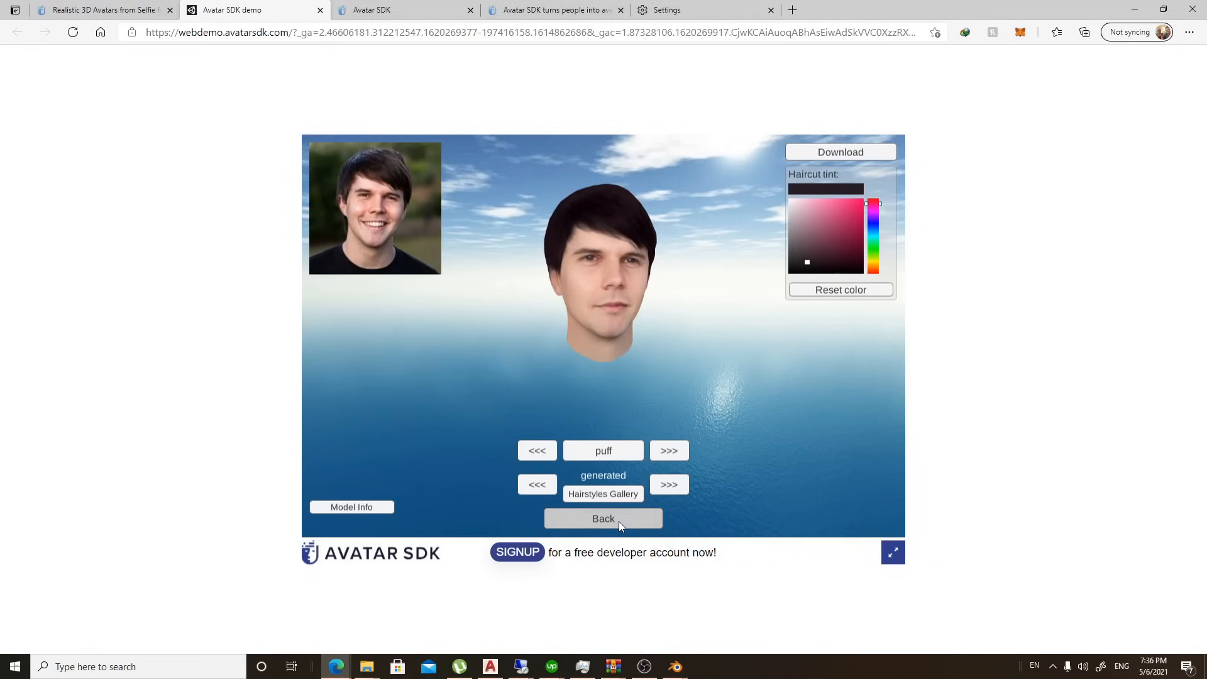
Go back to the avatar-type picker, choose Head 1.2, and switch over to Blender.
left_click(603, 518)
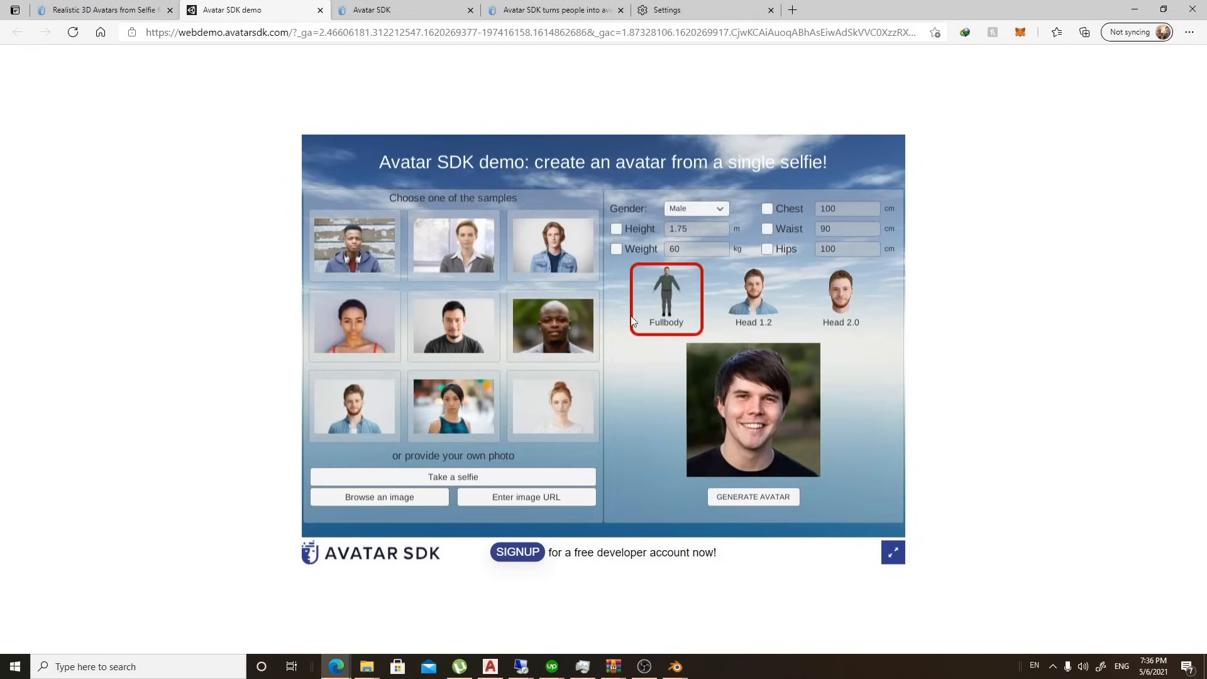
mouse_move(699, 291)
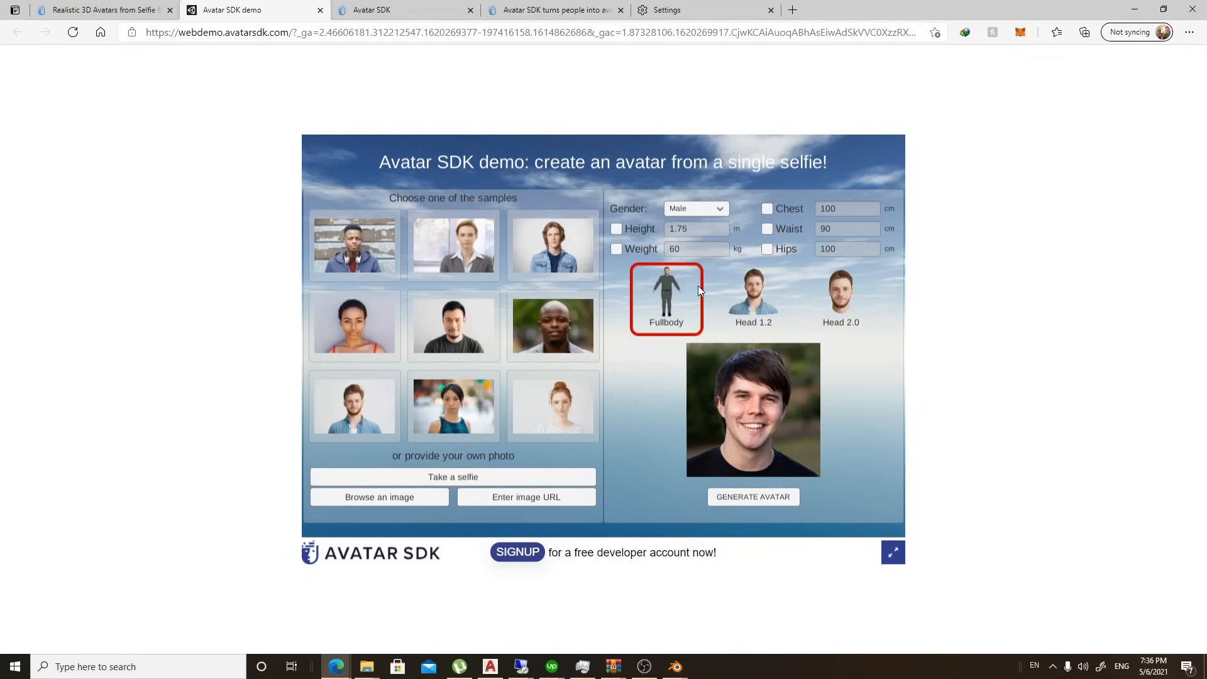
mouse_move(678, 298)
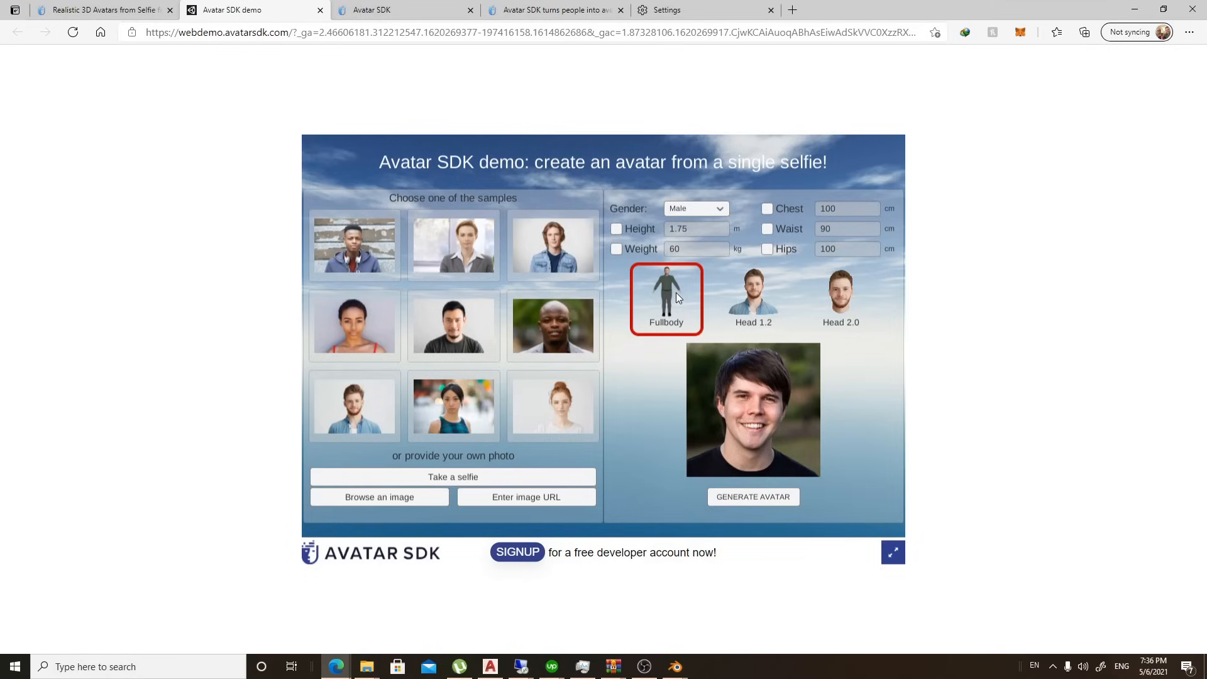
mouse_move(734, 313)
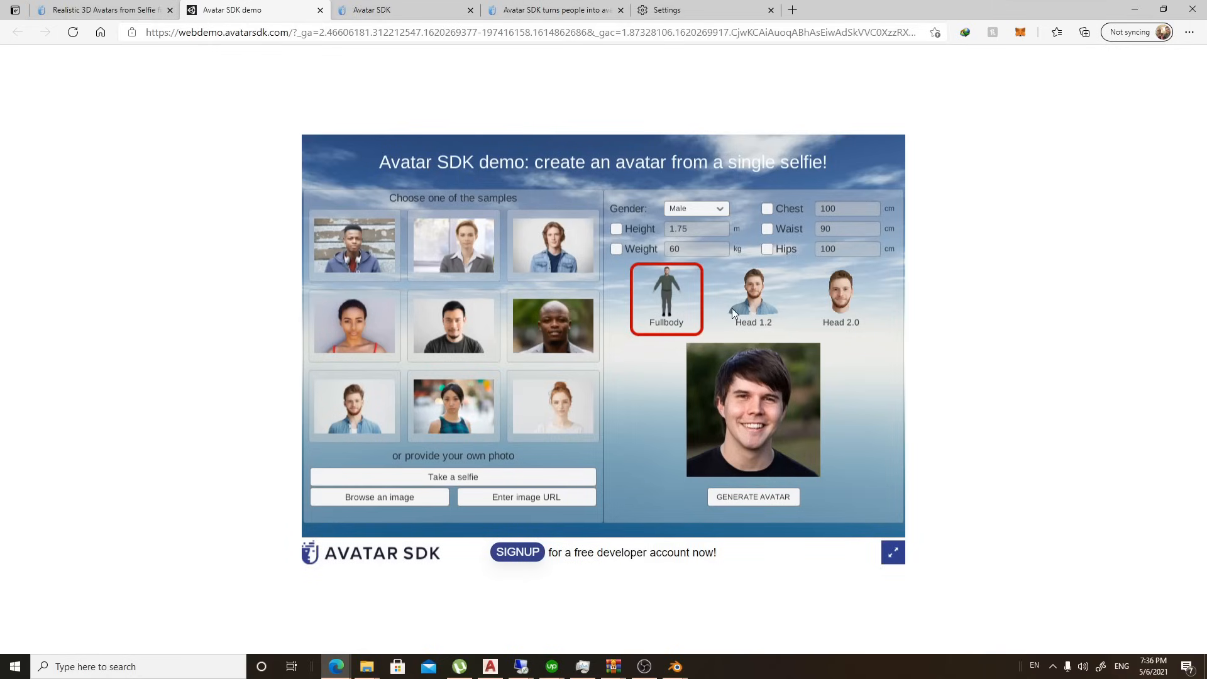
mouse_move(742, 308)
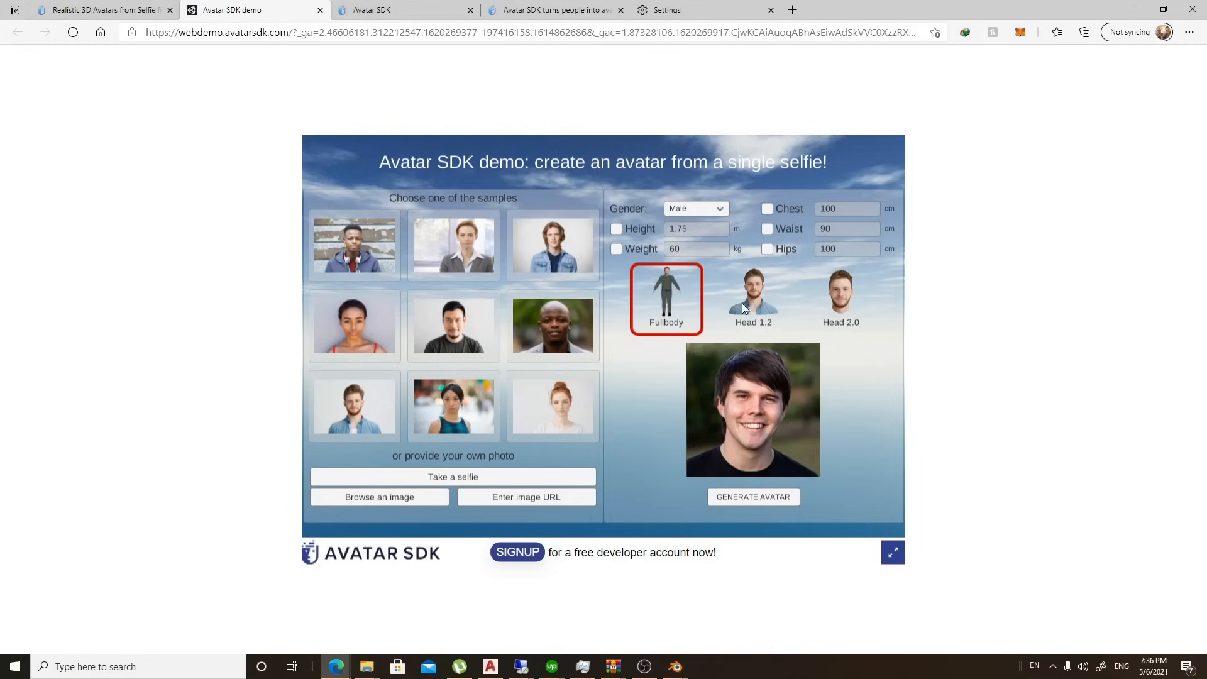
left_click(753, 292)
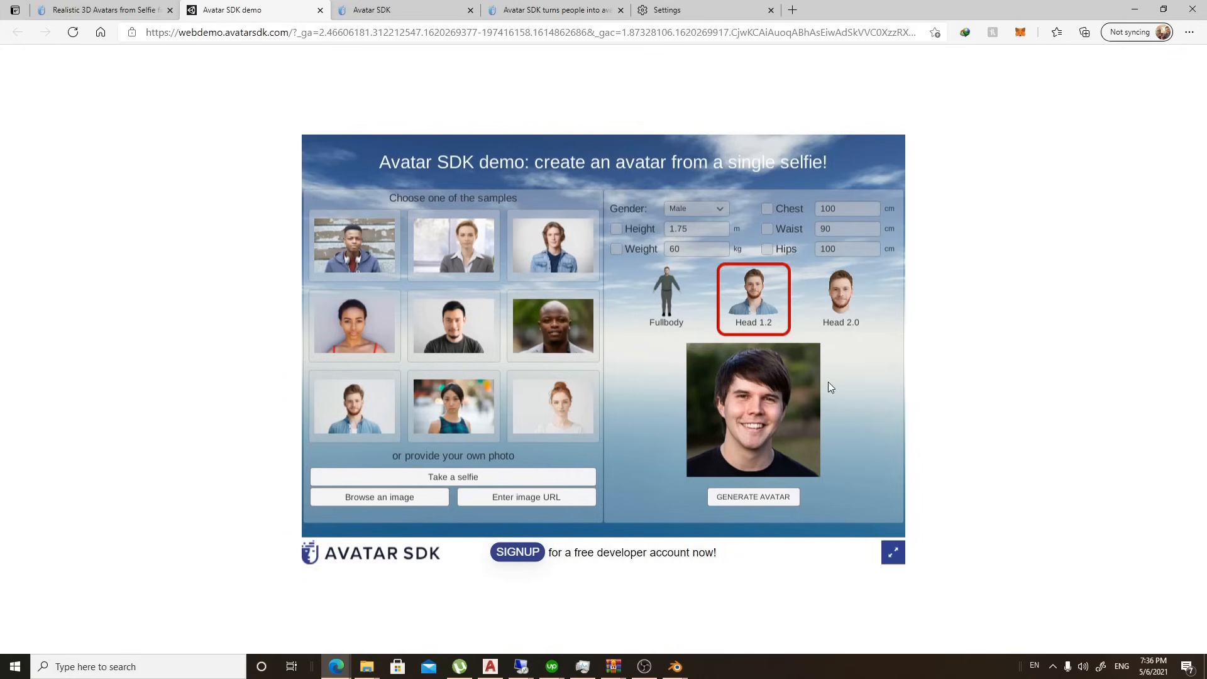
left_click(753, 497)
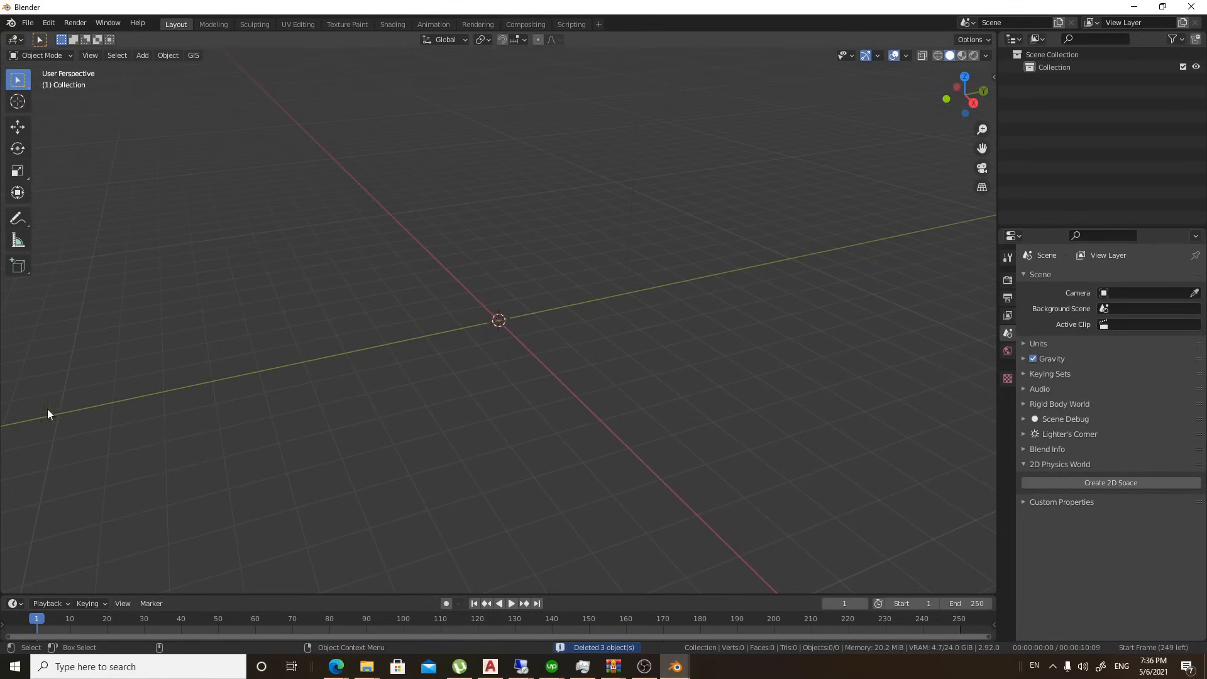
Import model.obj from Downloads\Andrew as Wavefront OBJ and enlarge the area below the viewport.
left_click(27, 22)
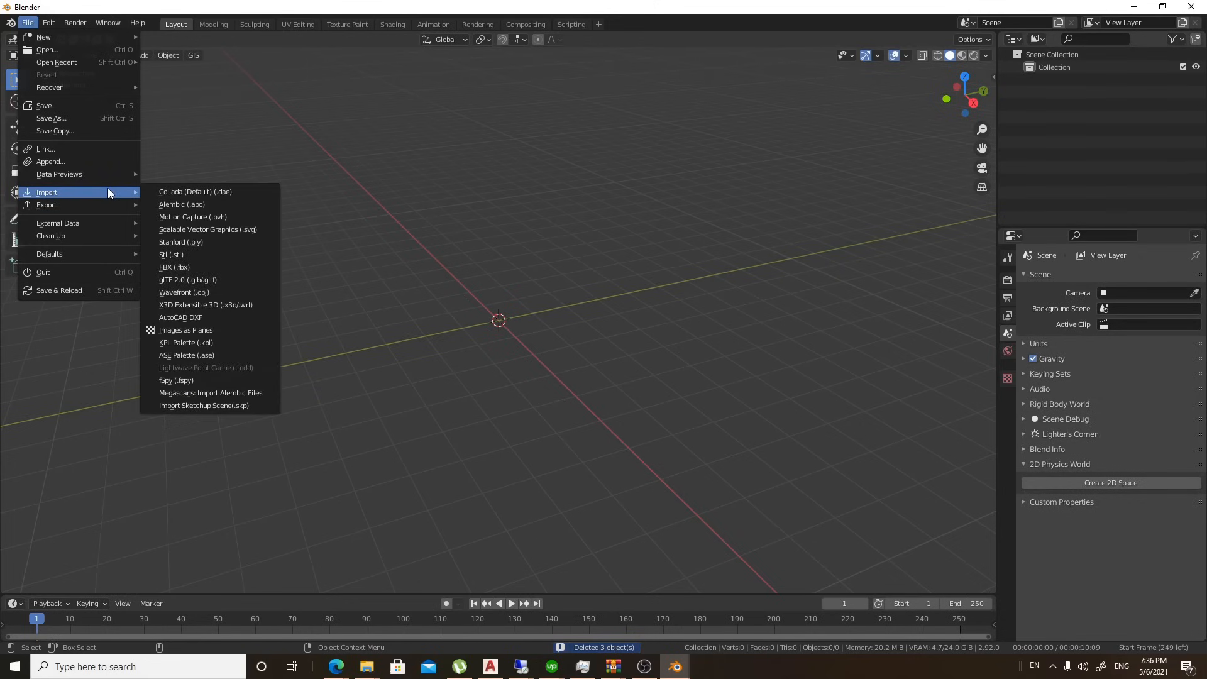
mouse_move(184, 292)
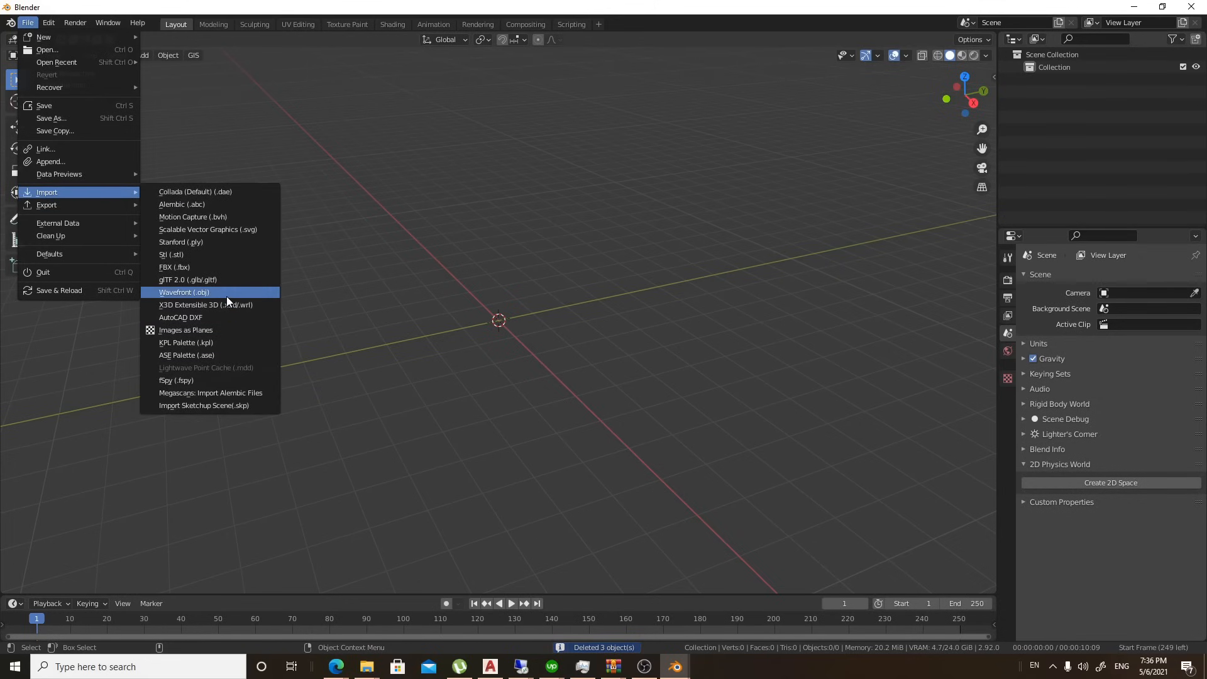
left_click(183, 291)
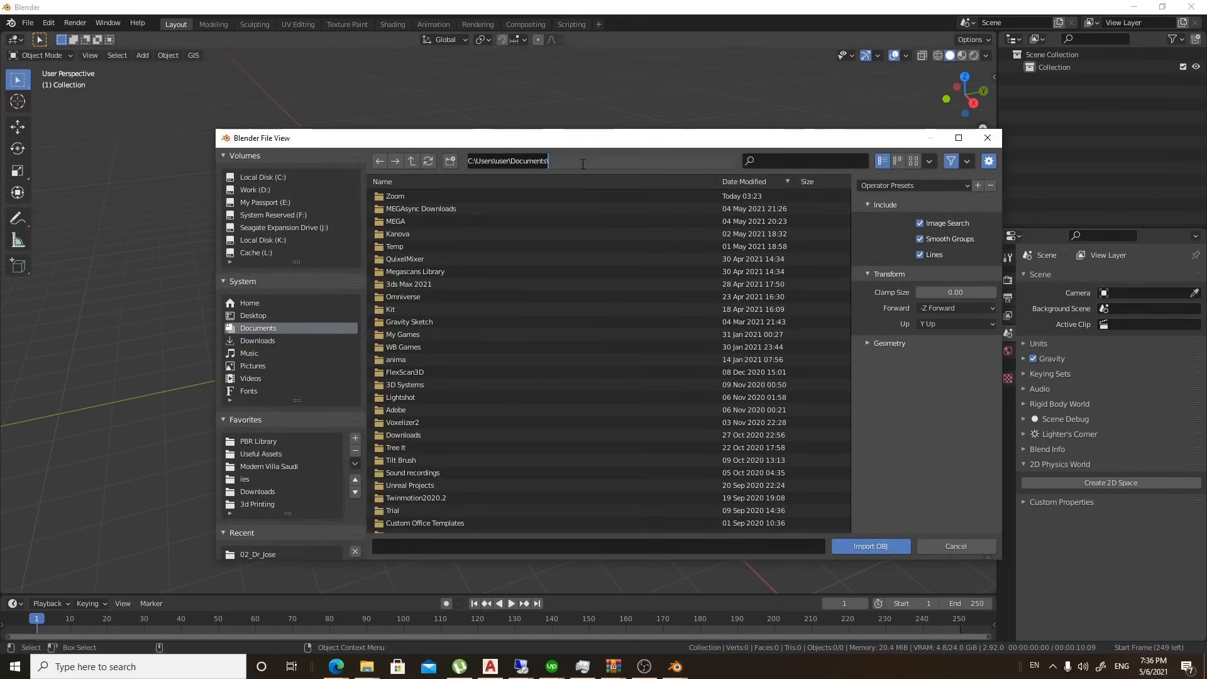
type("C:\\Users\\user\\Downloads\\Andrew\\")
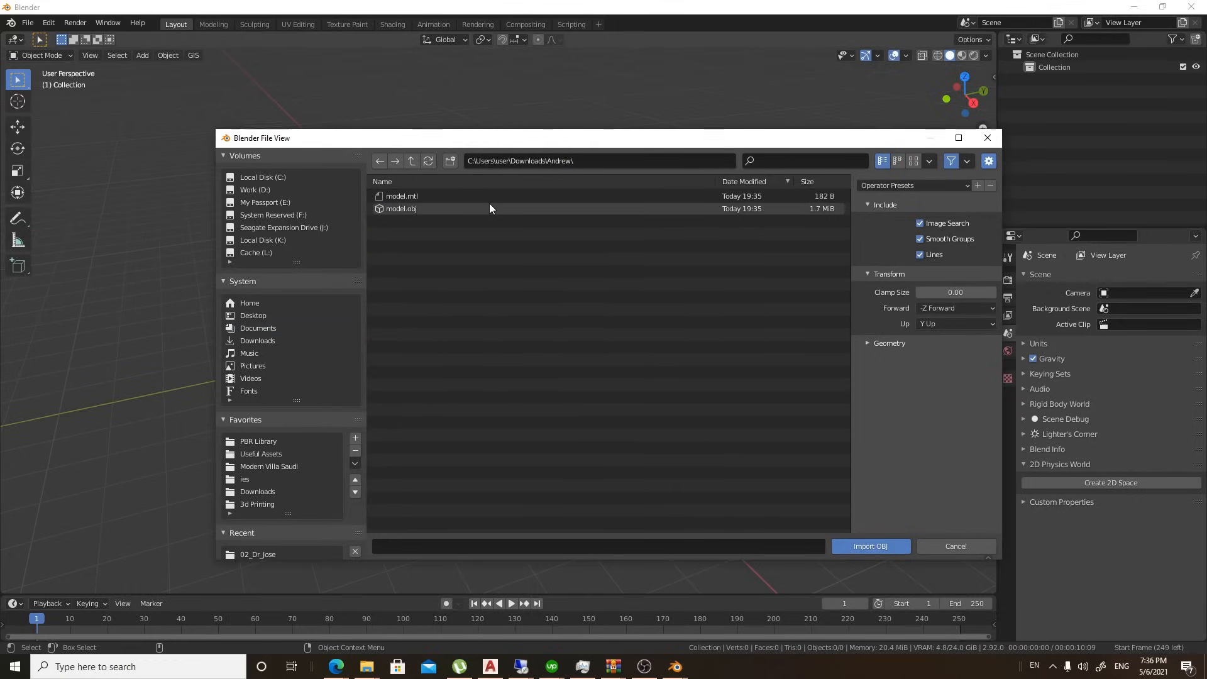
left_click(870, 546)
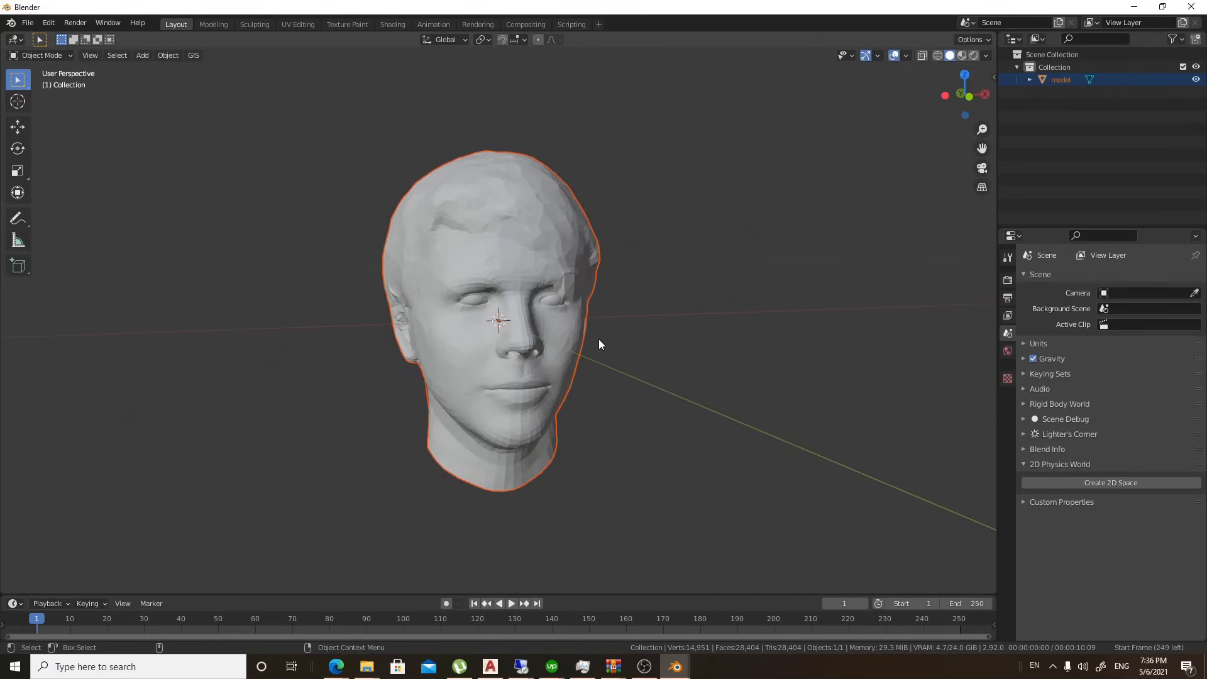
left_click_drag(601, 344, 553, 339)
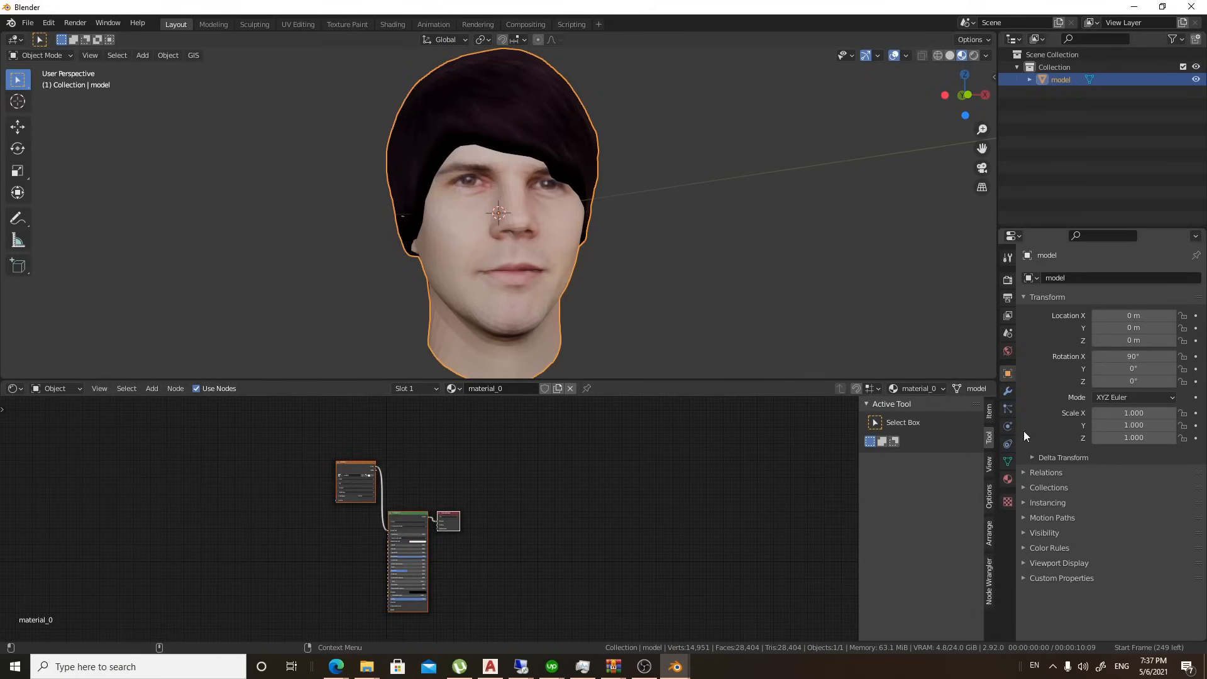
Show the head material's nodes and link the Image Texture alpha into the shader.
left_click(1007, 478)
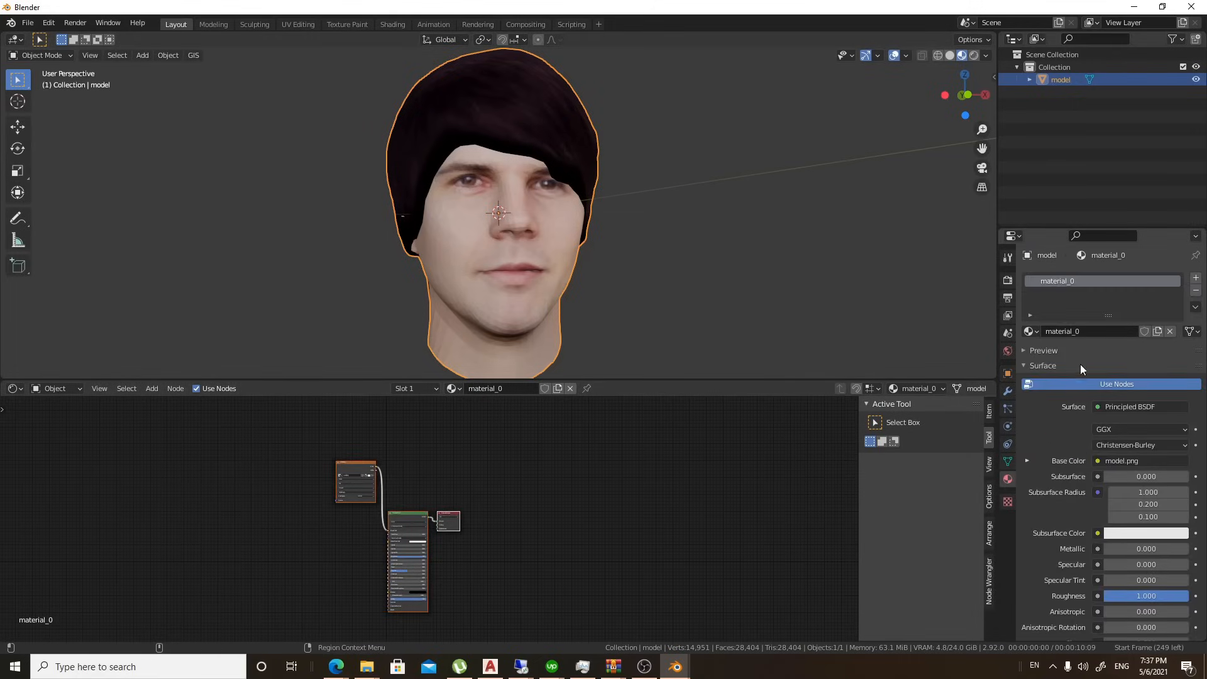
left_click_drag(357, 483, 260, 560)
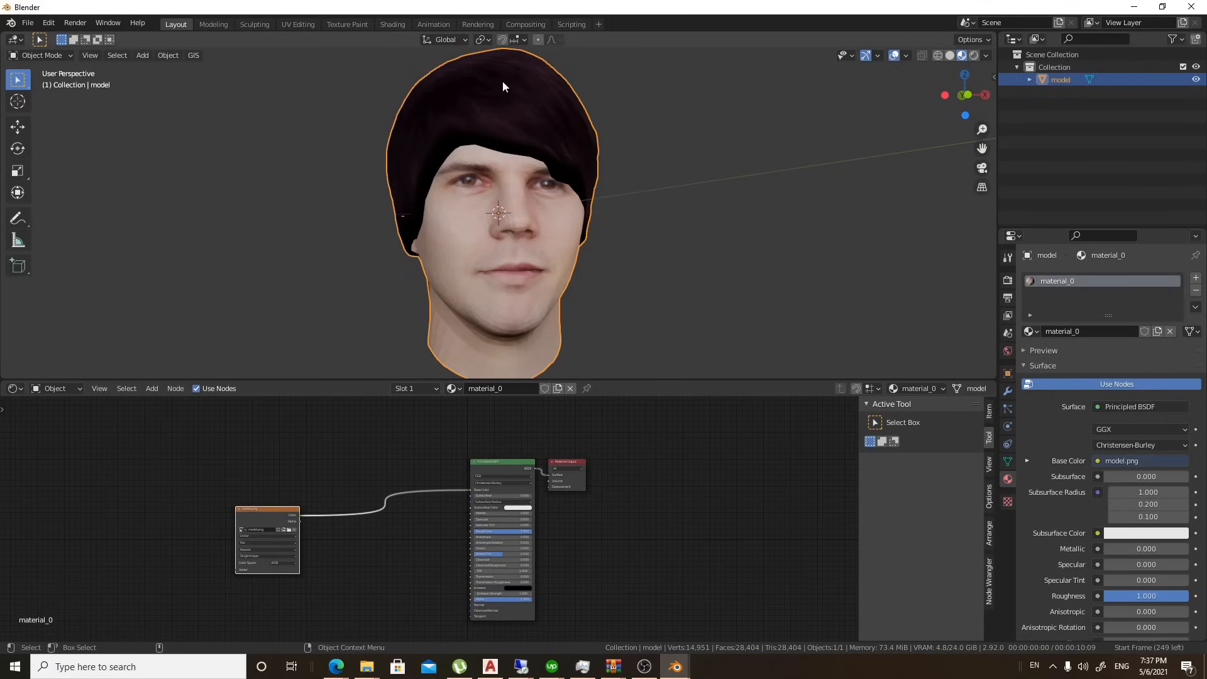
key("Tab")
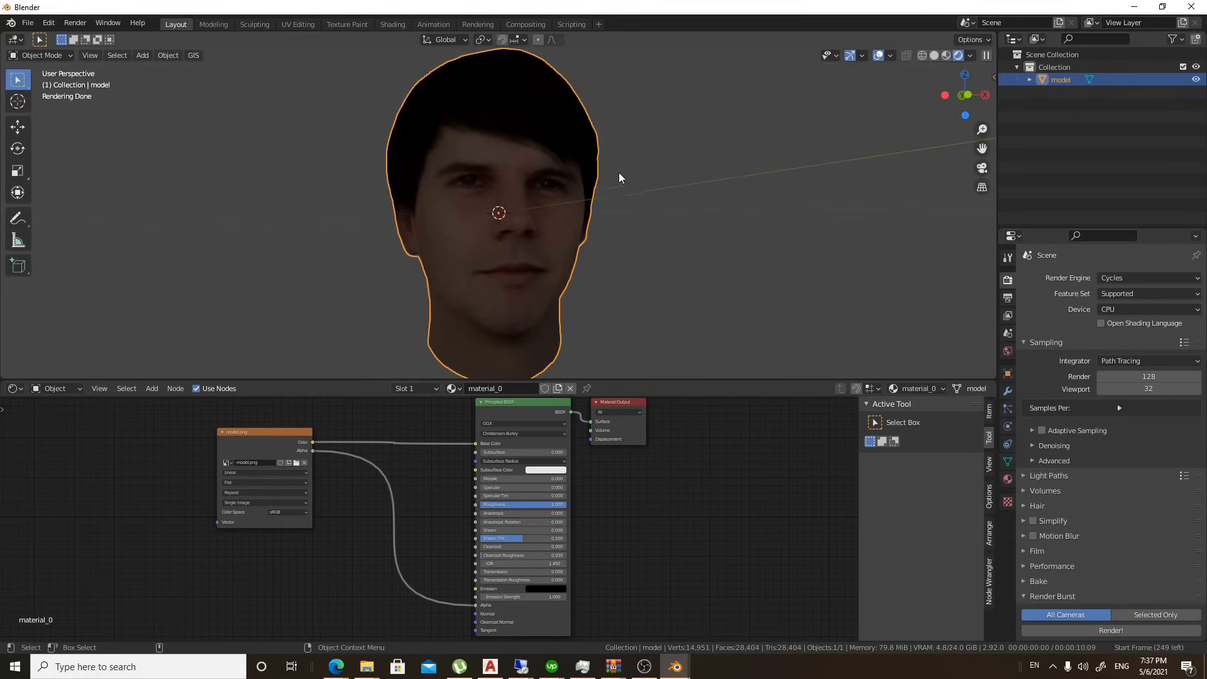
Switch rendering to Eevee and set Blend and Shadow Modes to Alpha Hashed.
left_click(1147, 277)
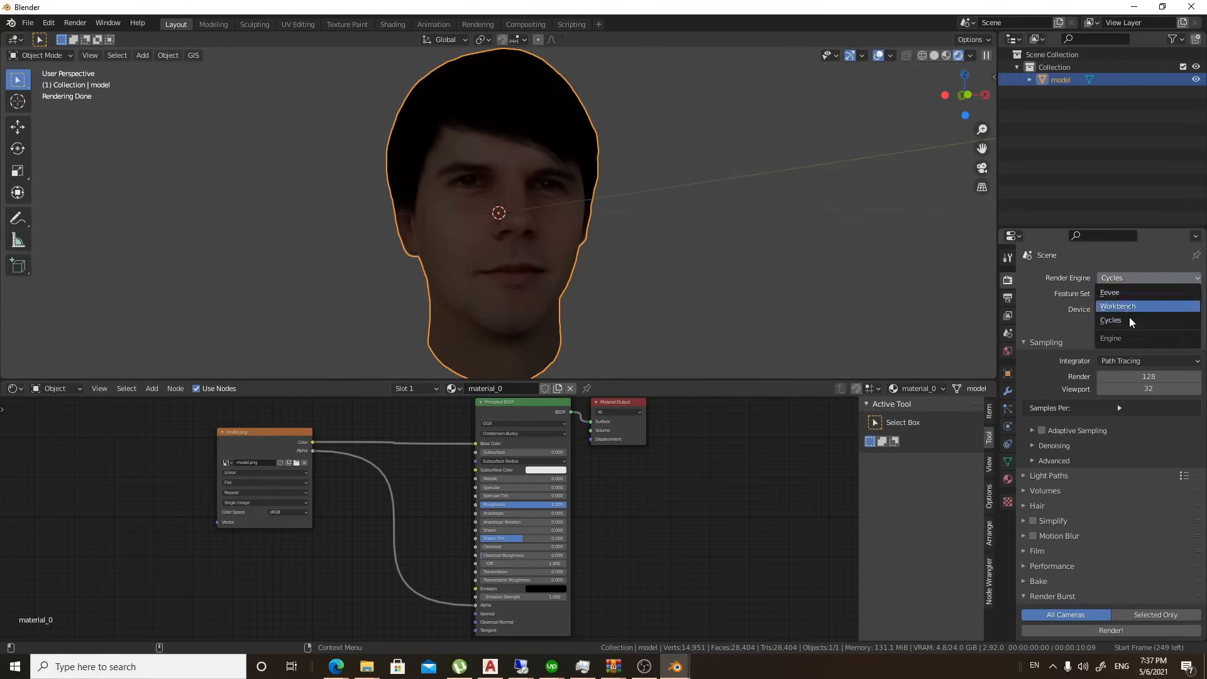
left_click(1110, 292)
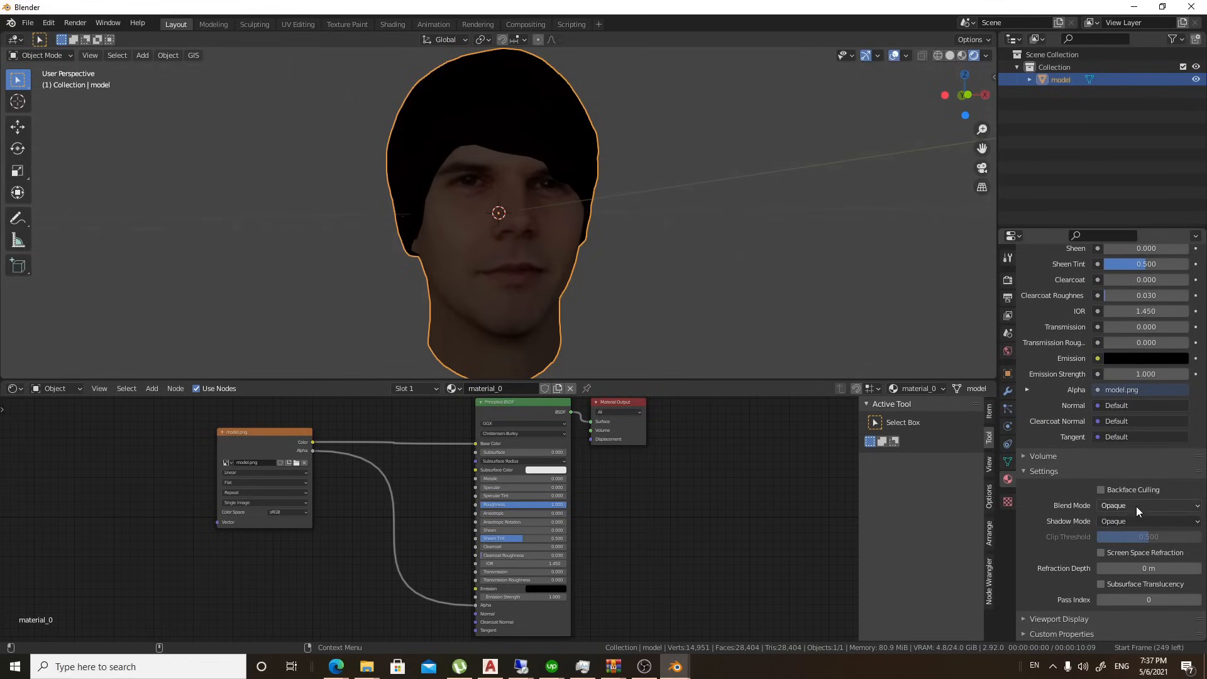
left_click(1147, 505)
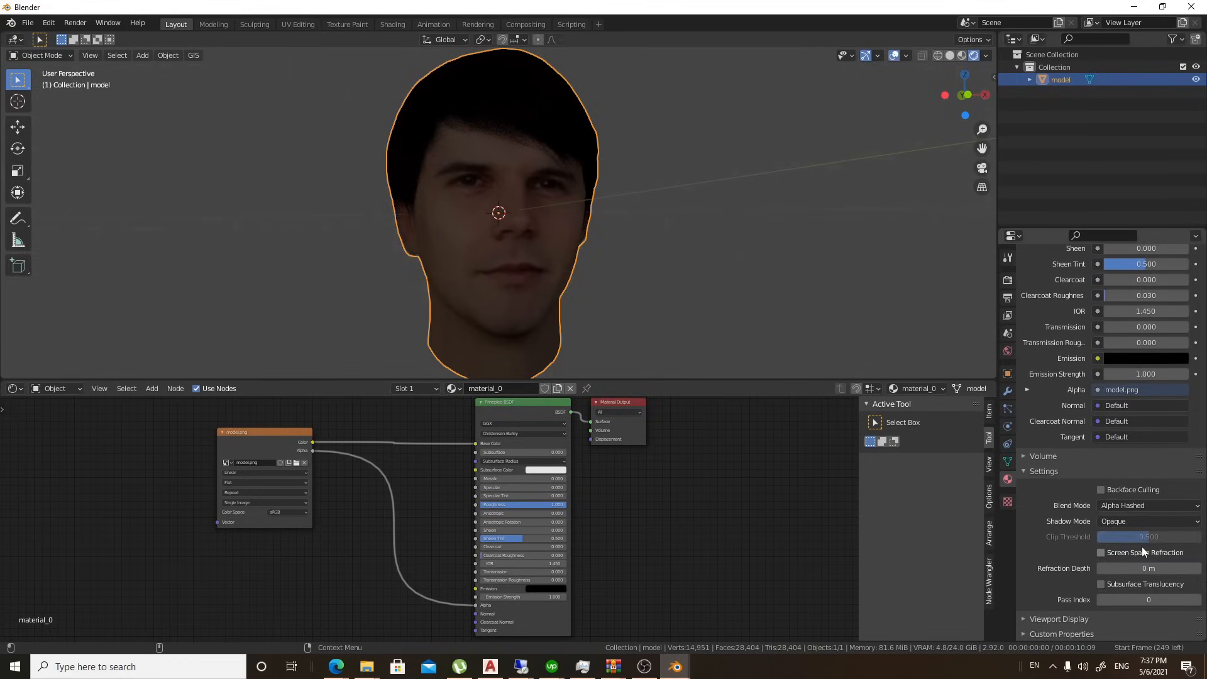
left_click(1147, 505)
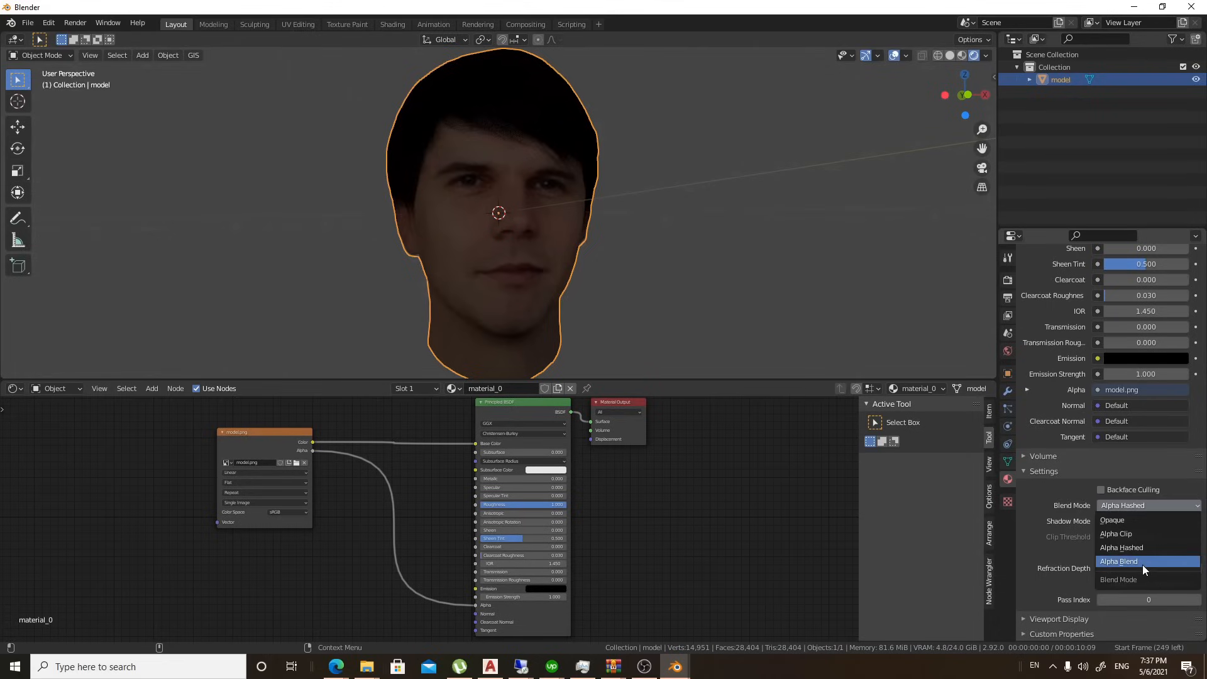
left_click(1119, 560)
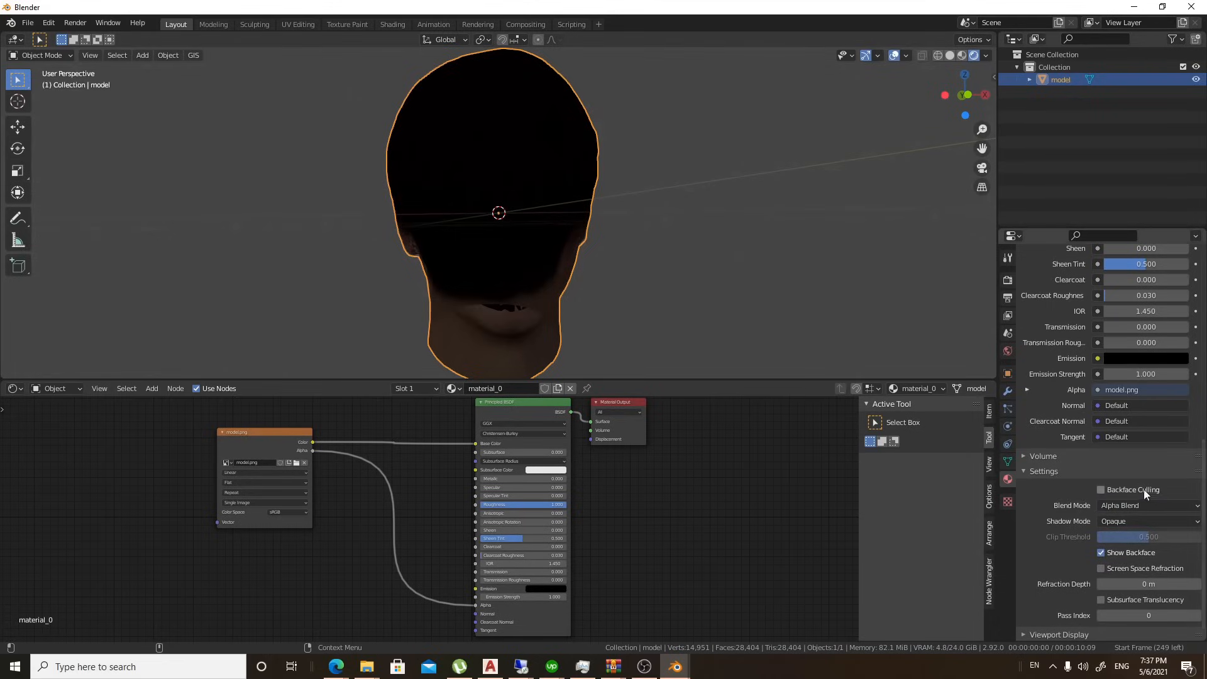
left_click(1147, 505)
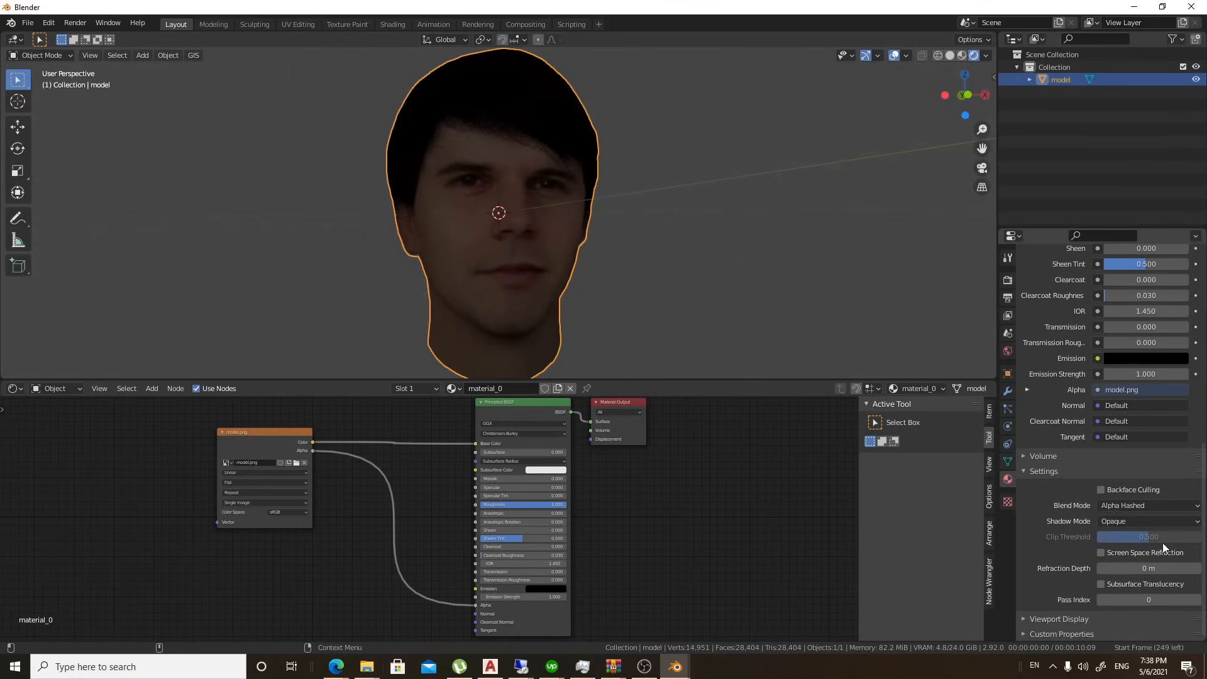
left_click(1146, 521)
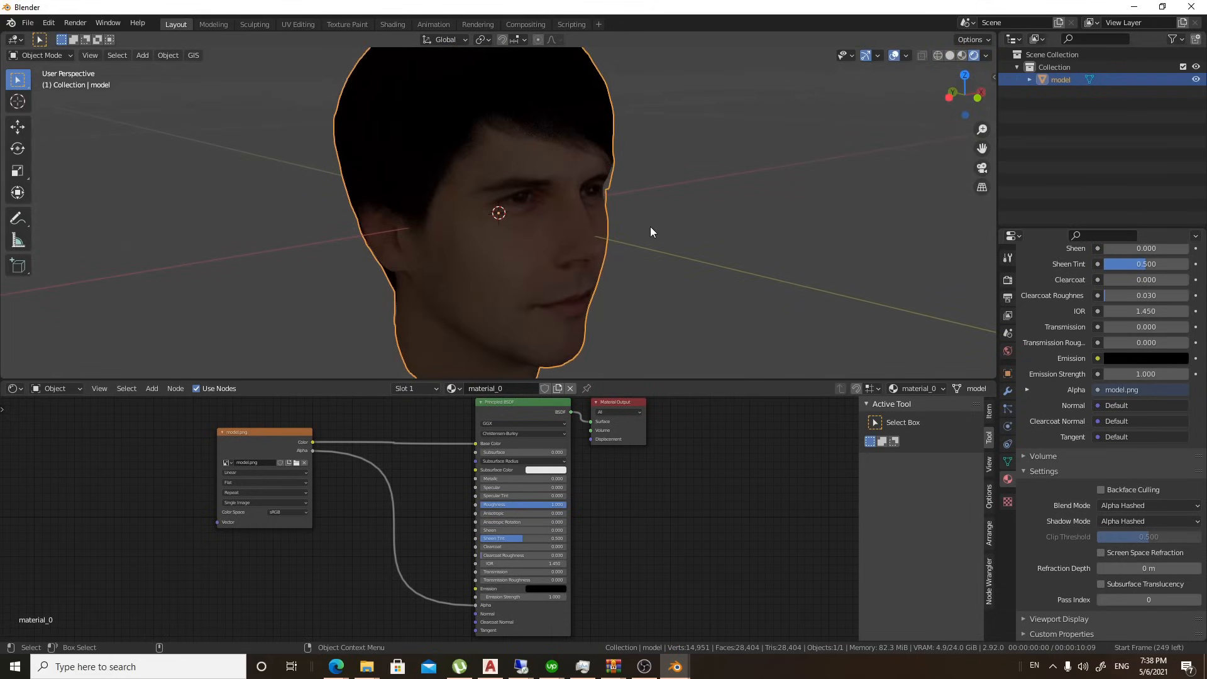
mouse_move(836, 214)
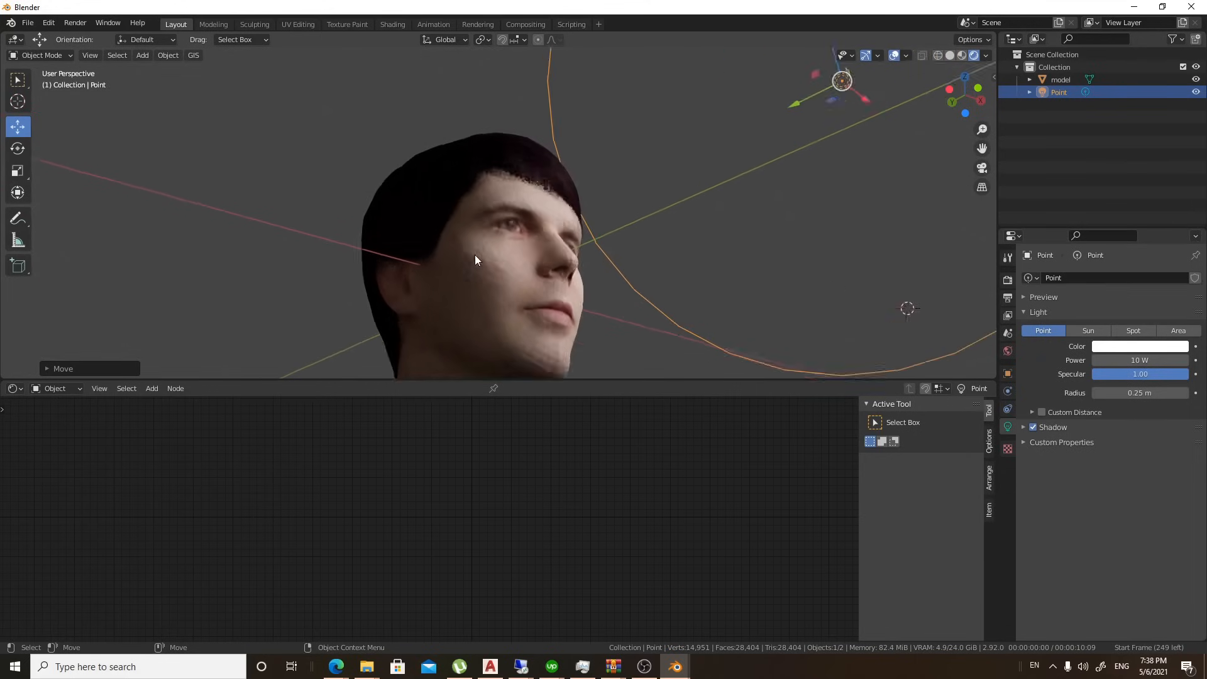
Move the point light near the head and confirm its position.
left_click(1061, 79)
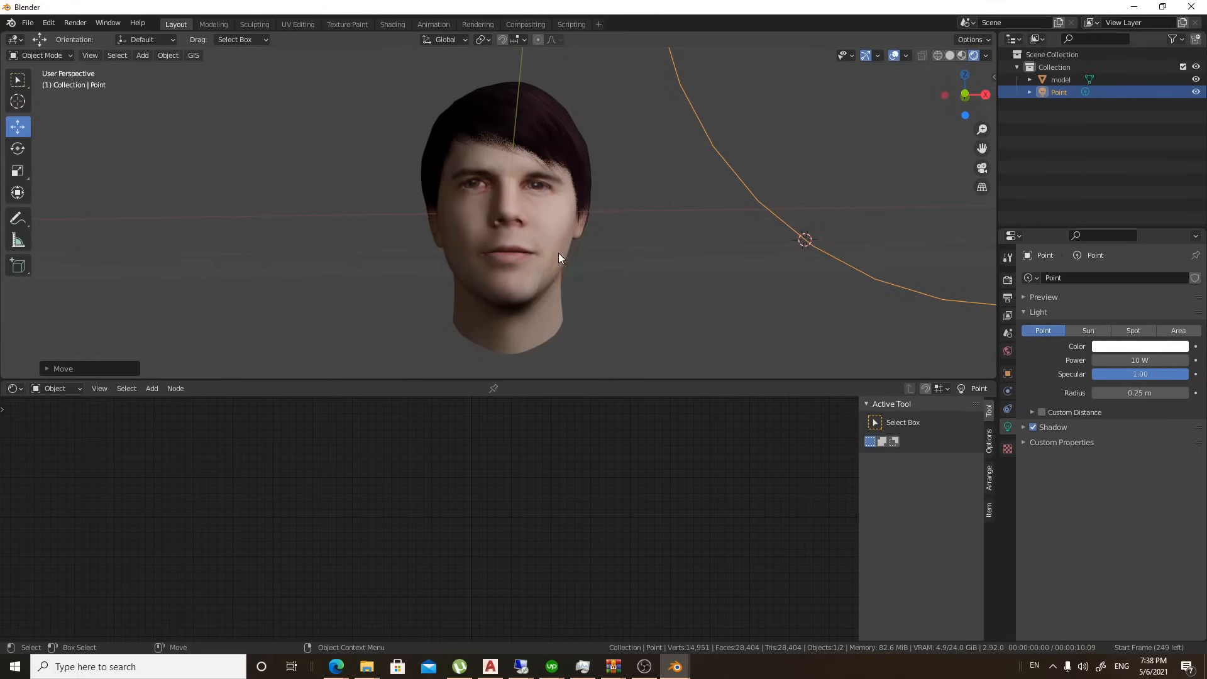
mouse_move(577, 247)
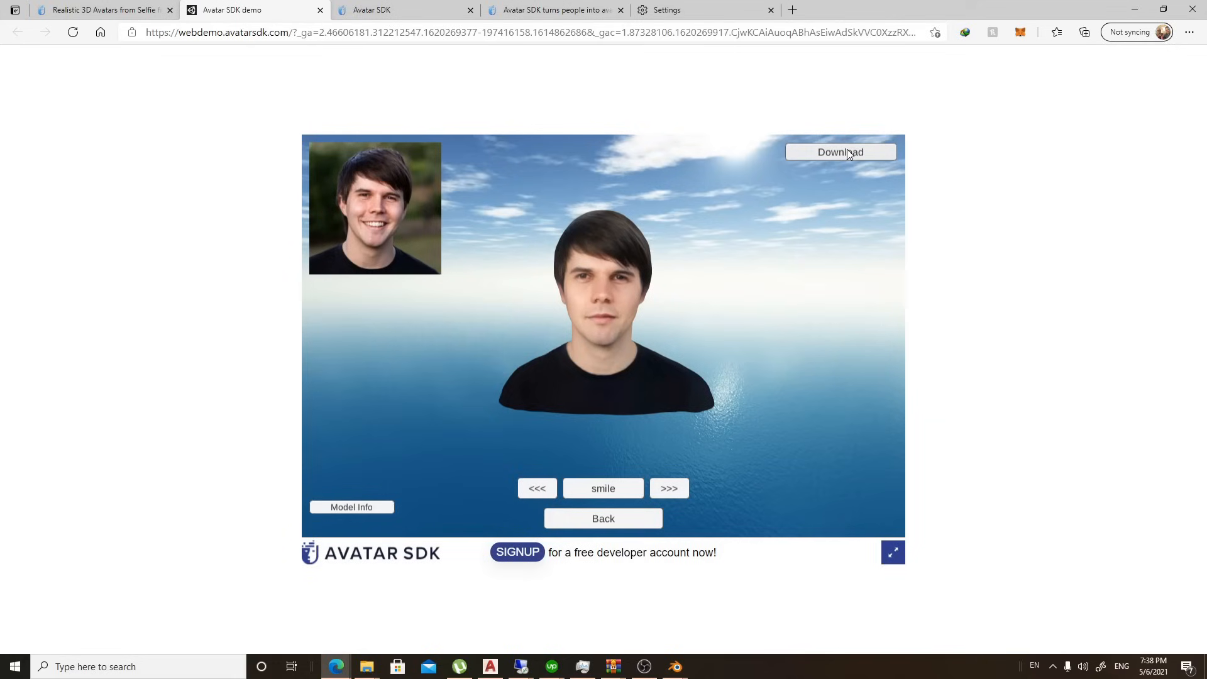
Download the head-and-shoulders avatar and import its model.obj into Blender as a second model.
left_click(840, 152)
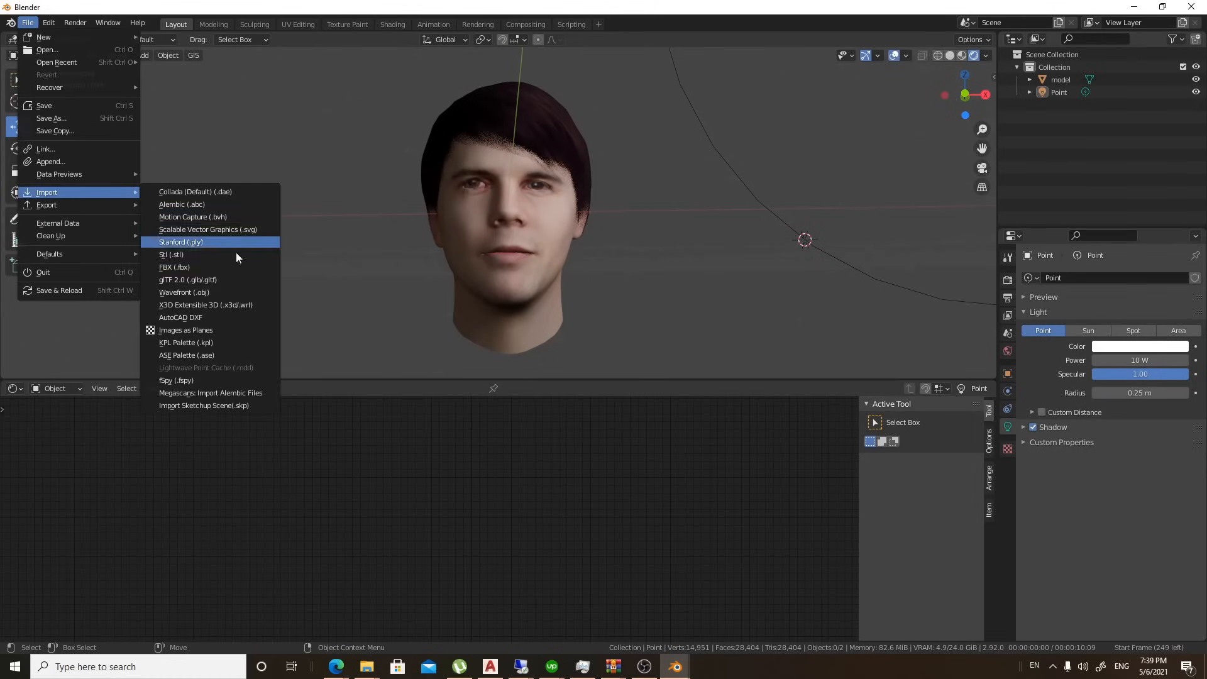
left_click(183, 291)
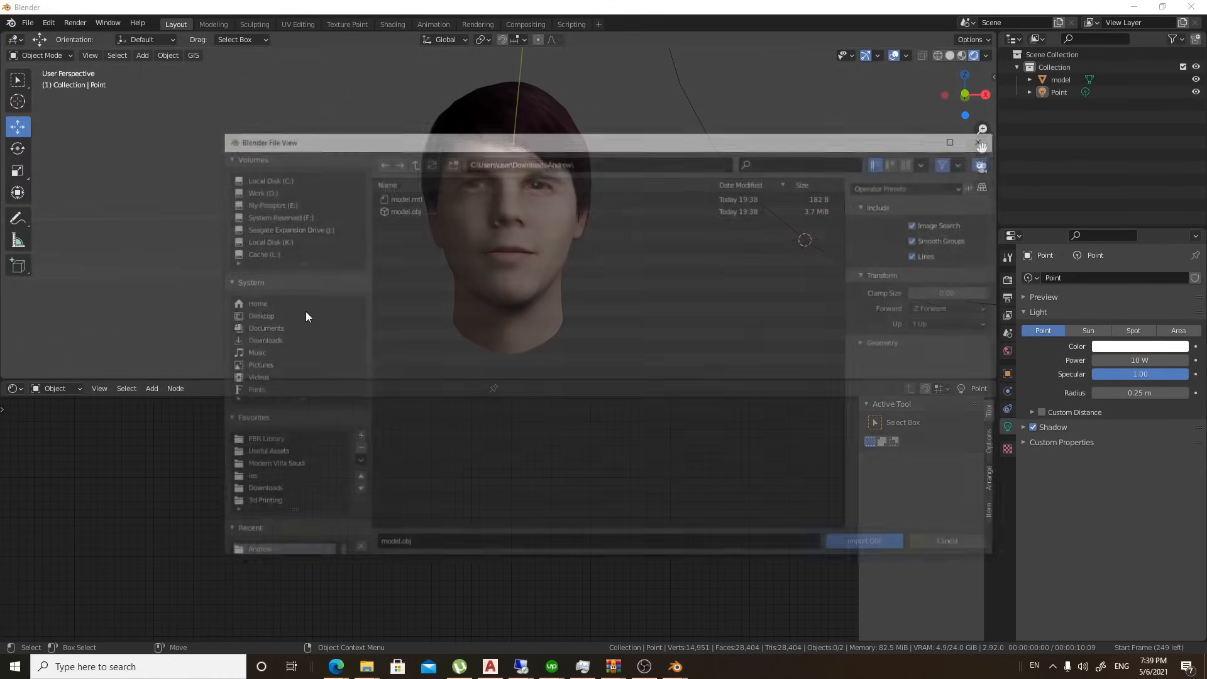
left_click(402, 195)
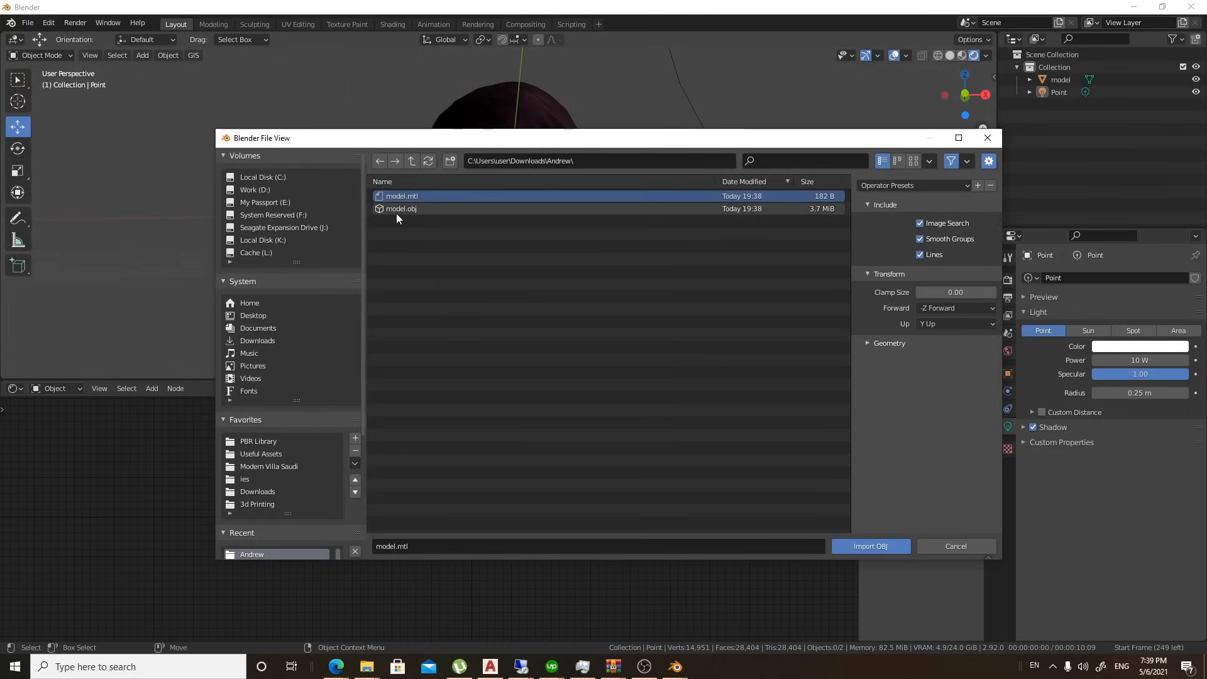
left_click(871, 546)
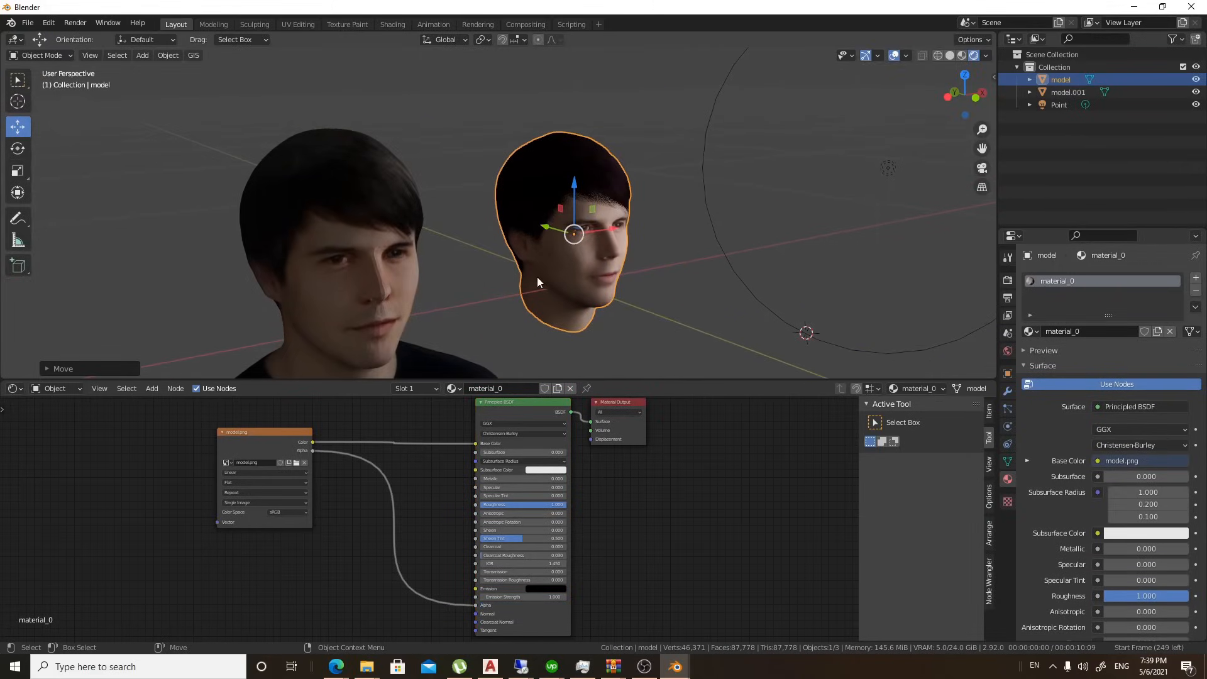
Toggle Edit Mode on the original head model to show its full triangle mesh.
key("Tab")
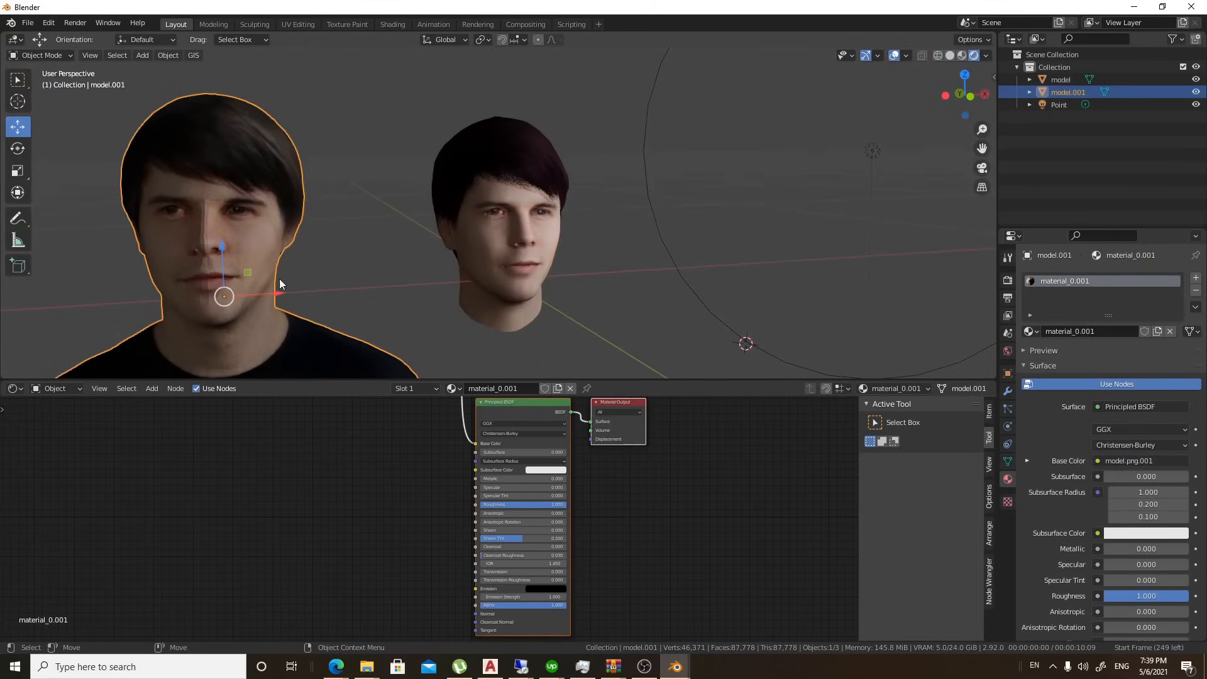
key("Tab")
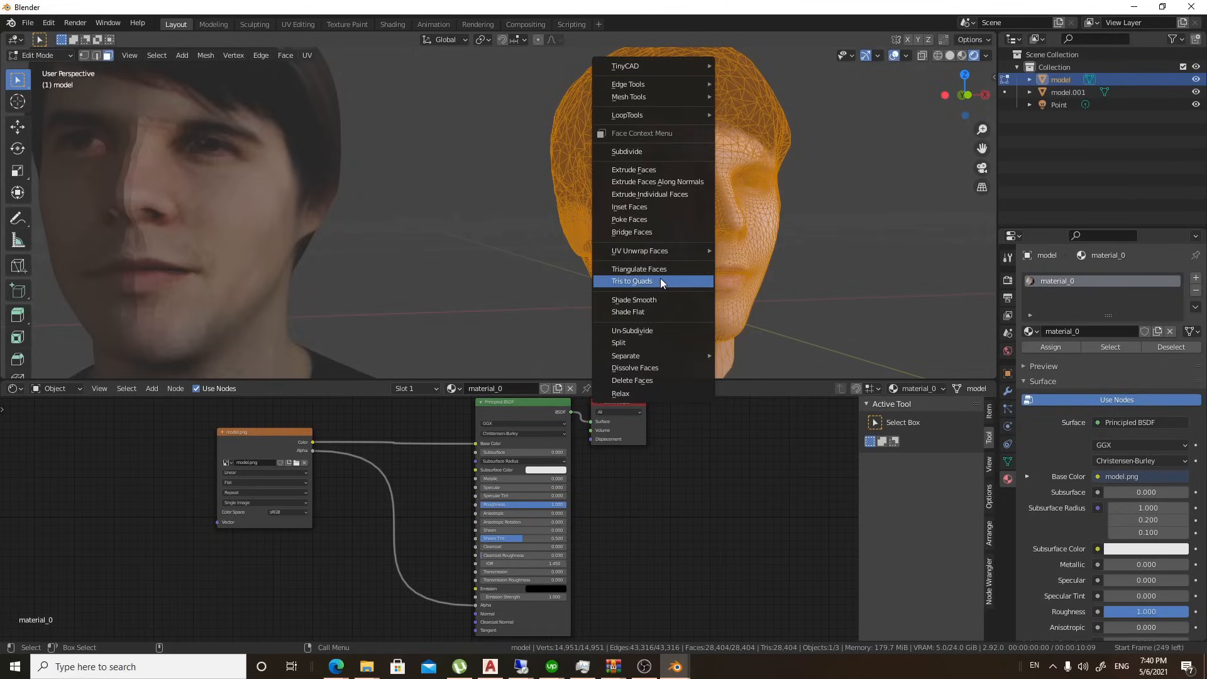
Merge the head model's triangles into quads, then put the bust model.001 into Edit Mode.
left_click(631, 280)
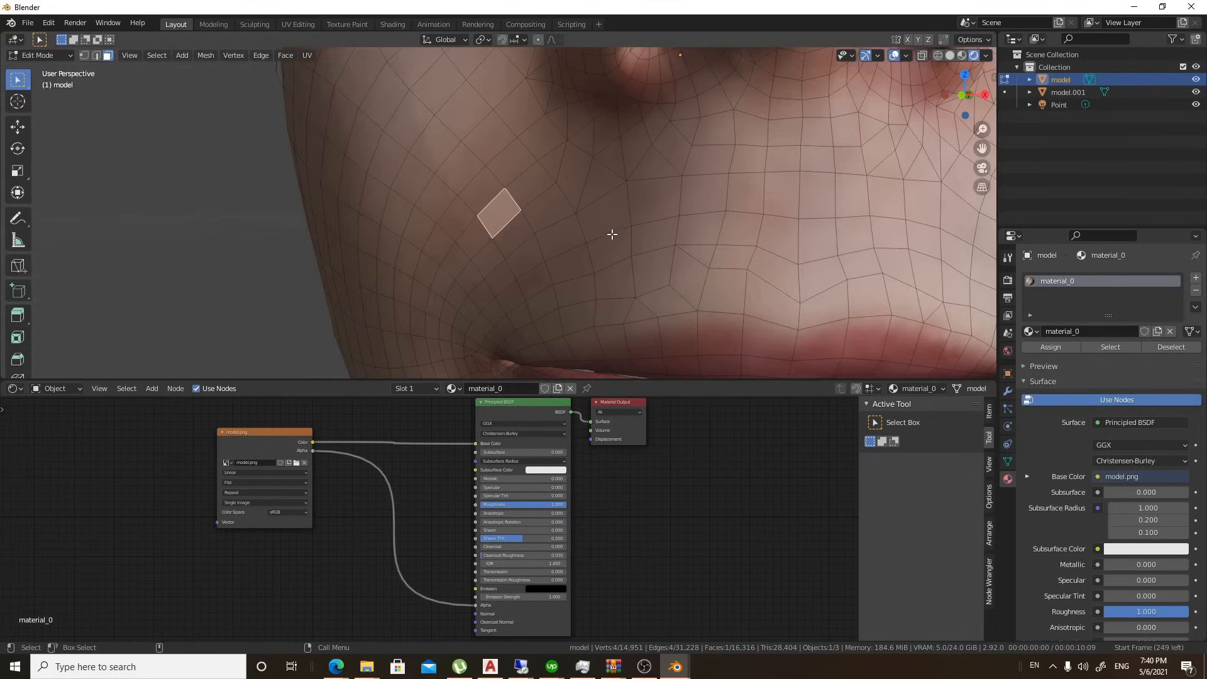
scroll("down", 3)
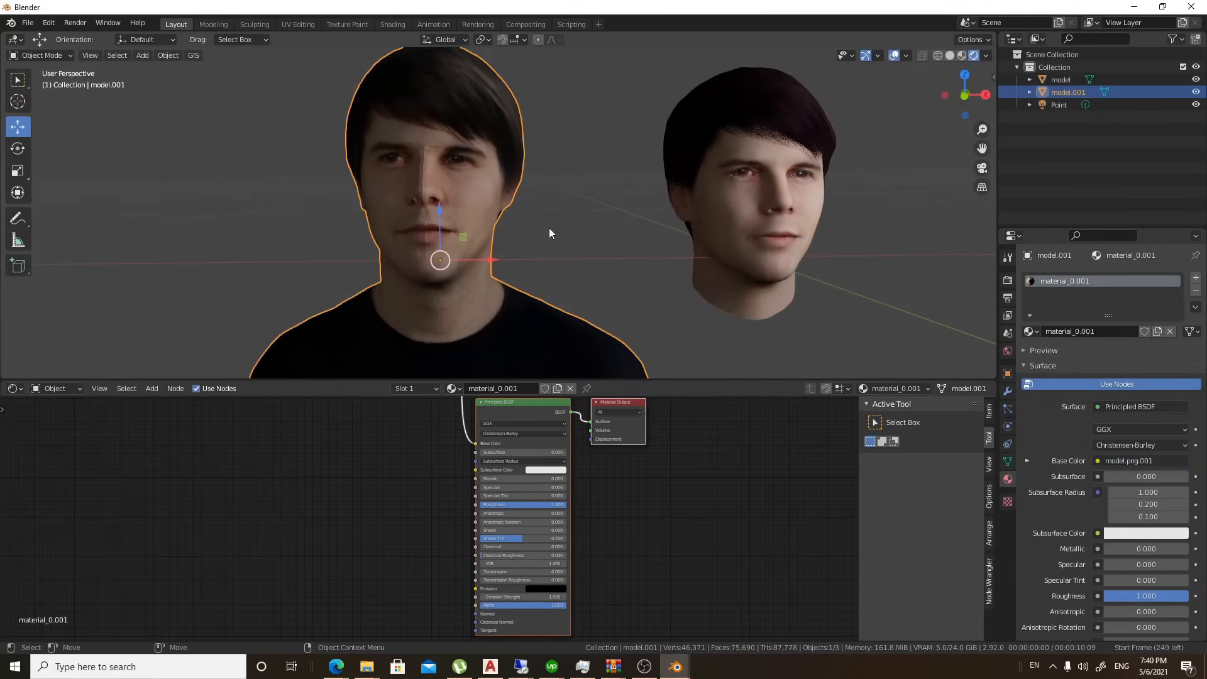
key("Tab")
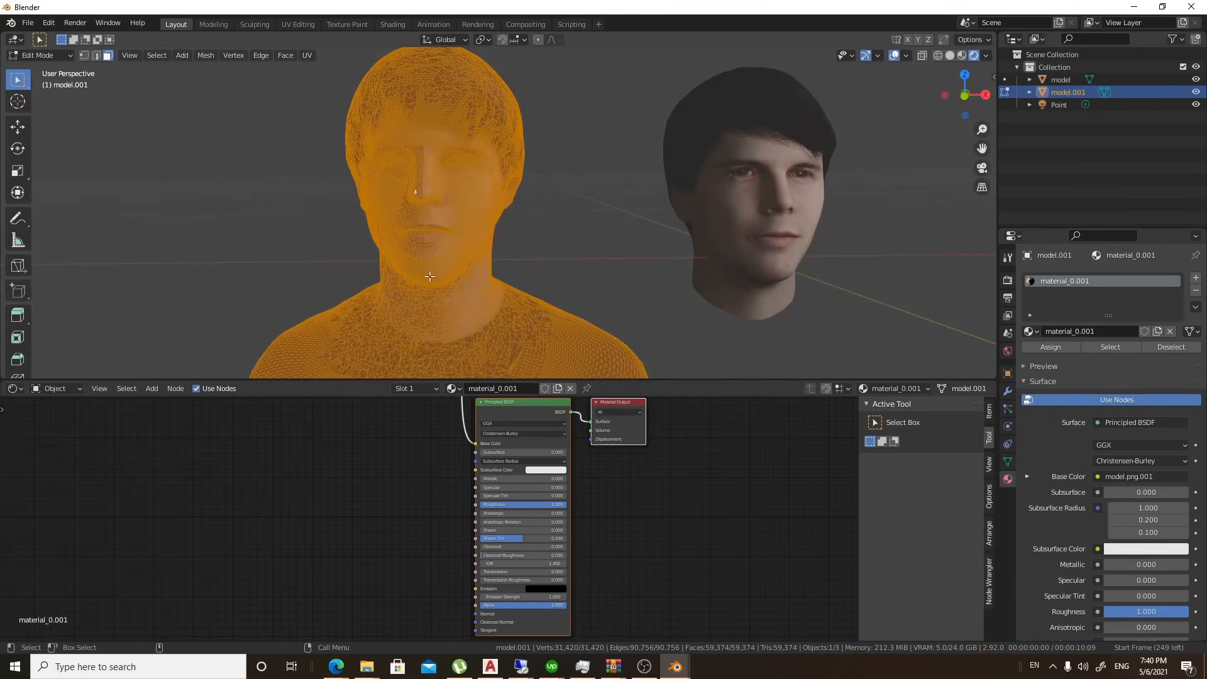